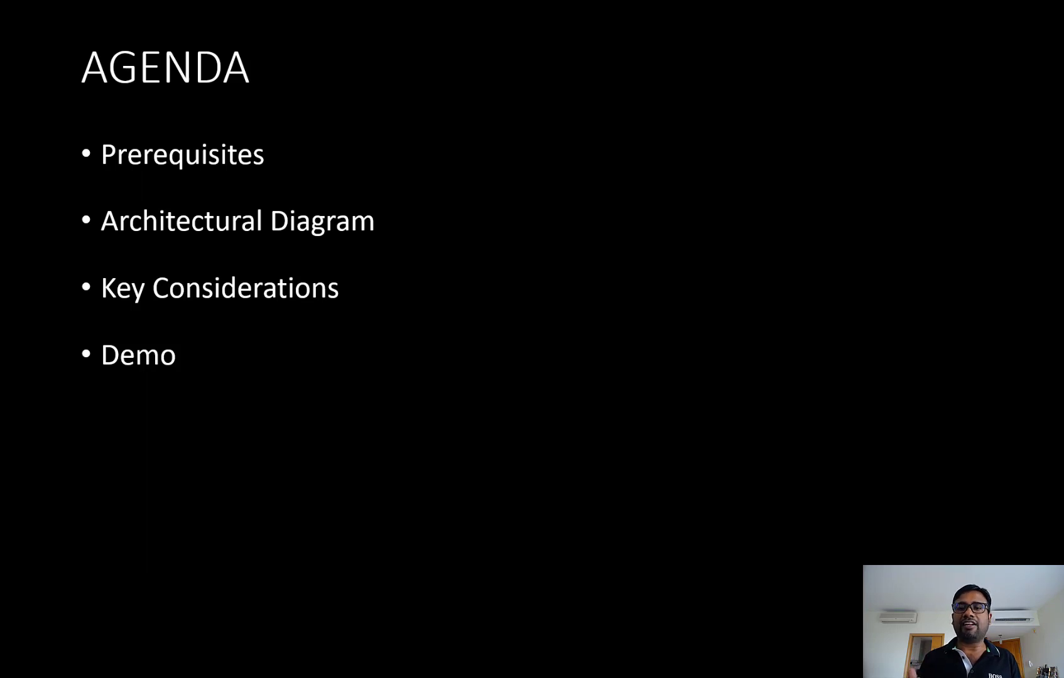
Scroll the conjur-aks readme past Prerequisite and Lab Architecture to the Lab Guide tasks.
key("right")
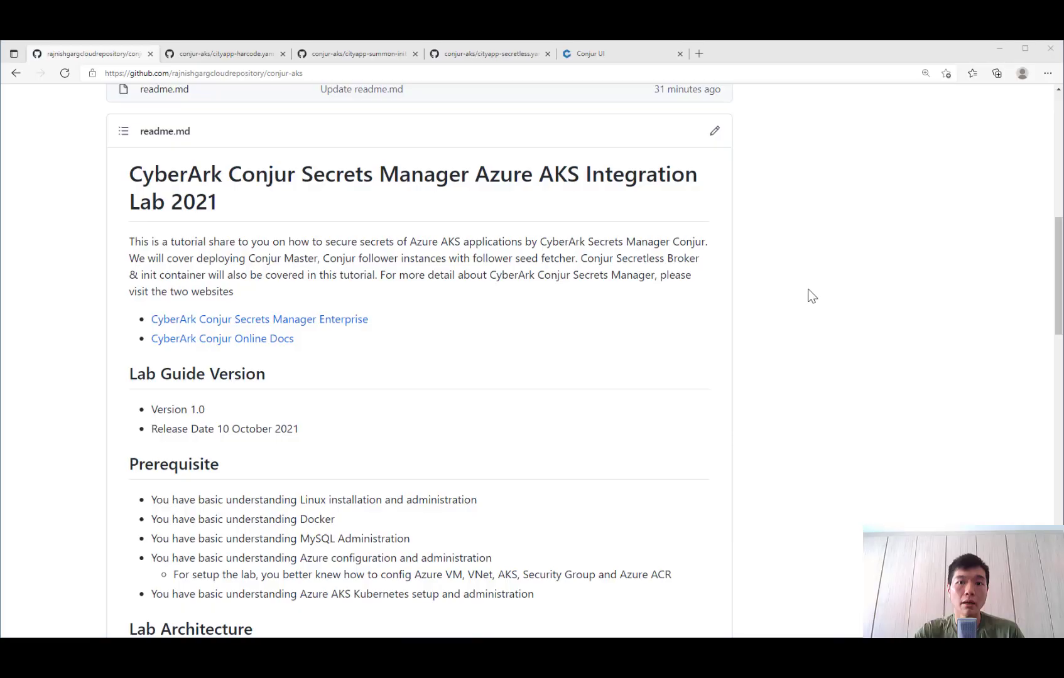
mouse_move(731, 244)
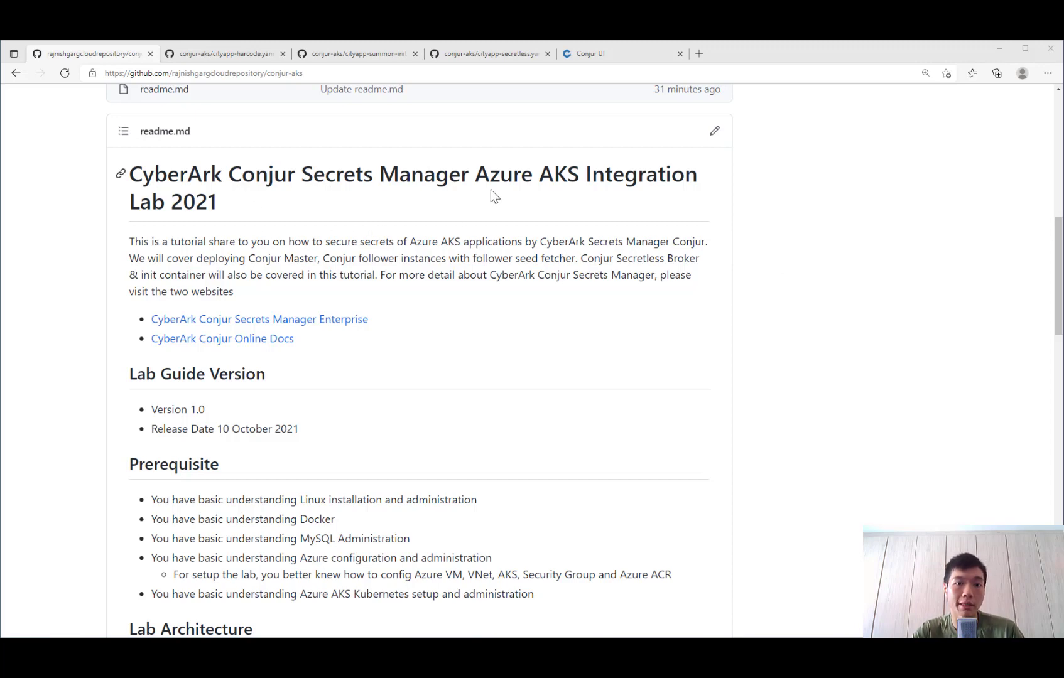
scroll("down", 3)
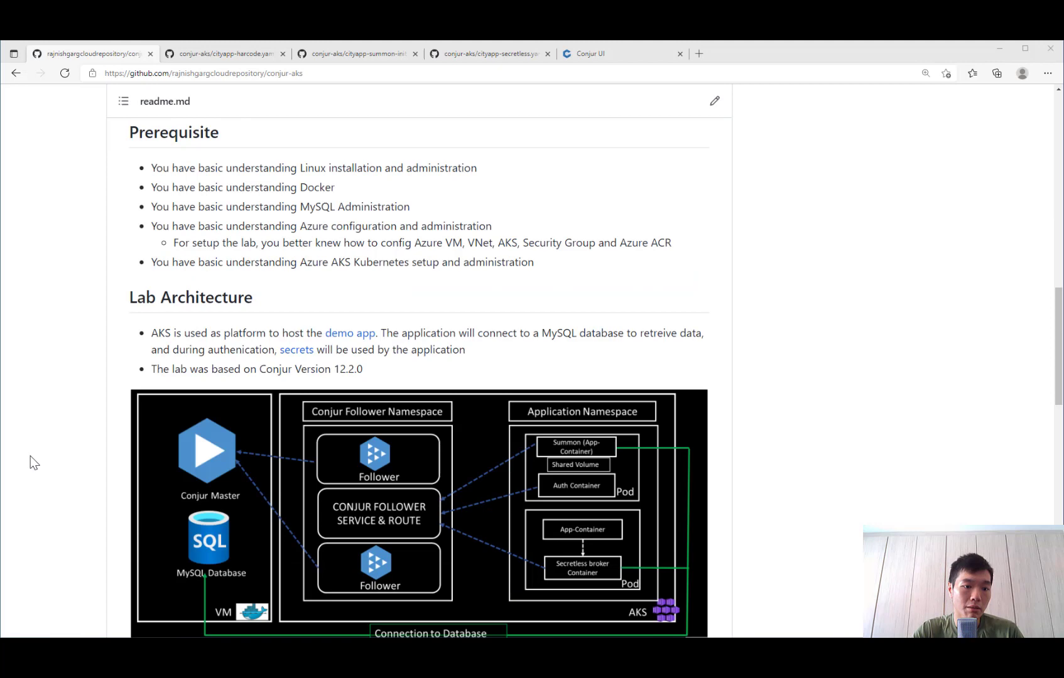
scroll("down", 3)
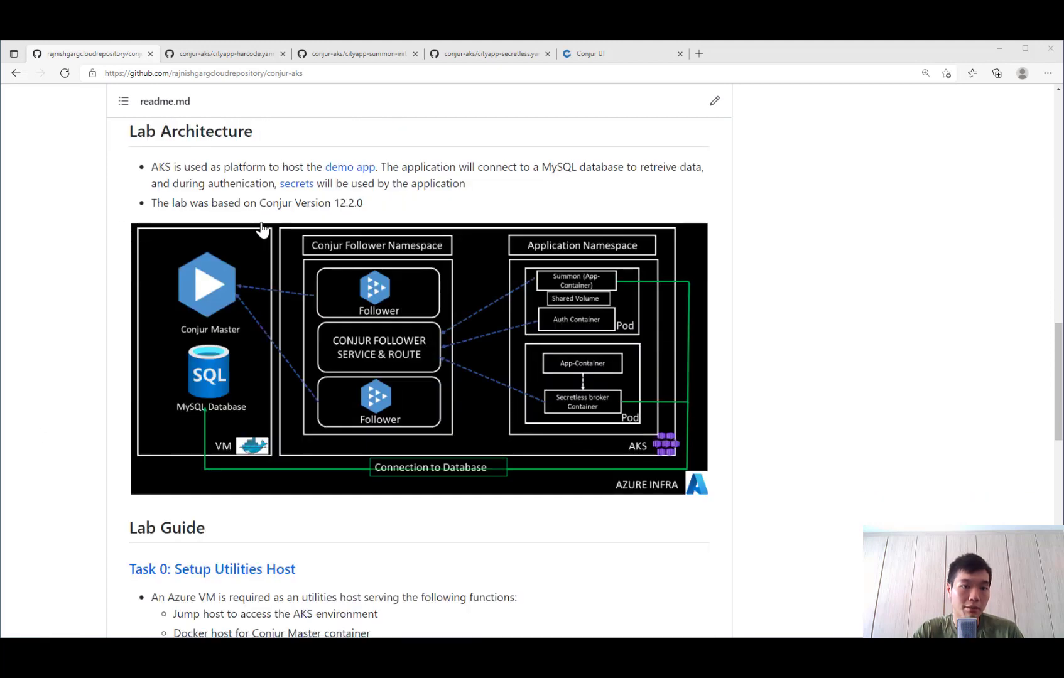
scroll("down", 3)
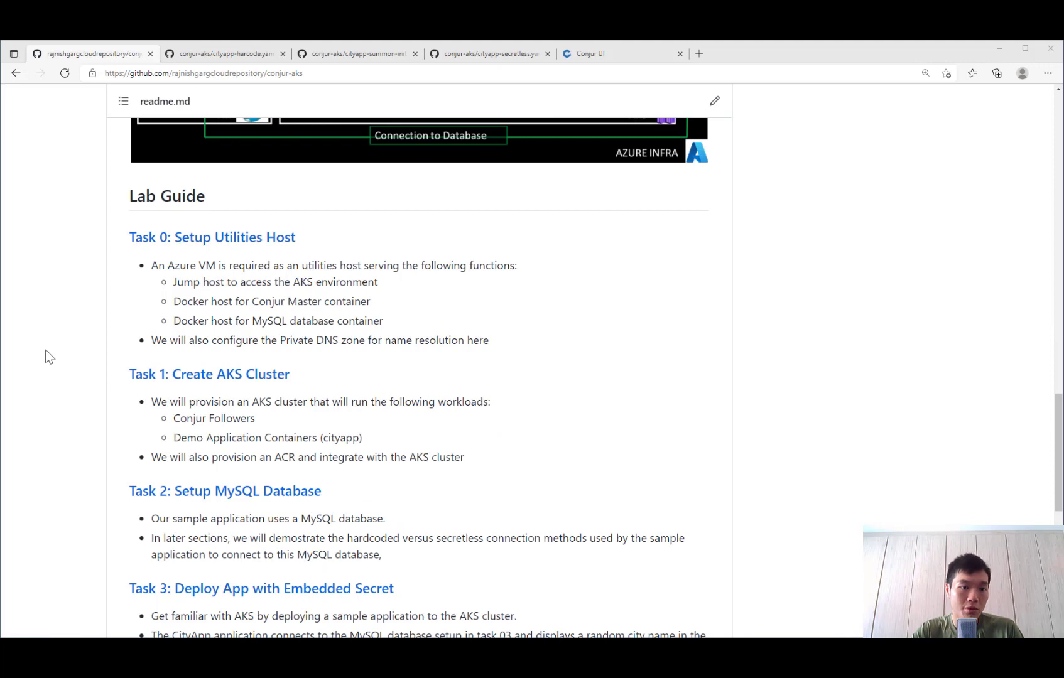
mouse_move(20, 392)
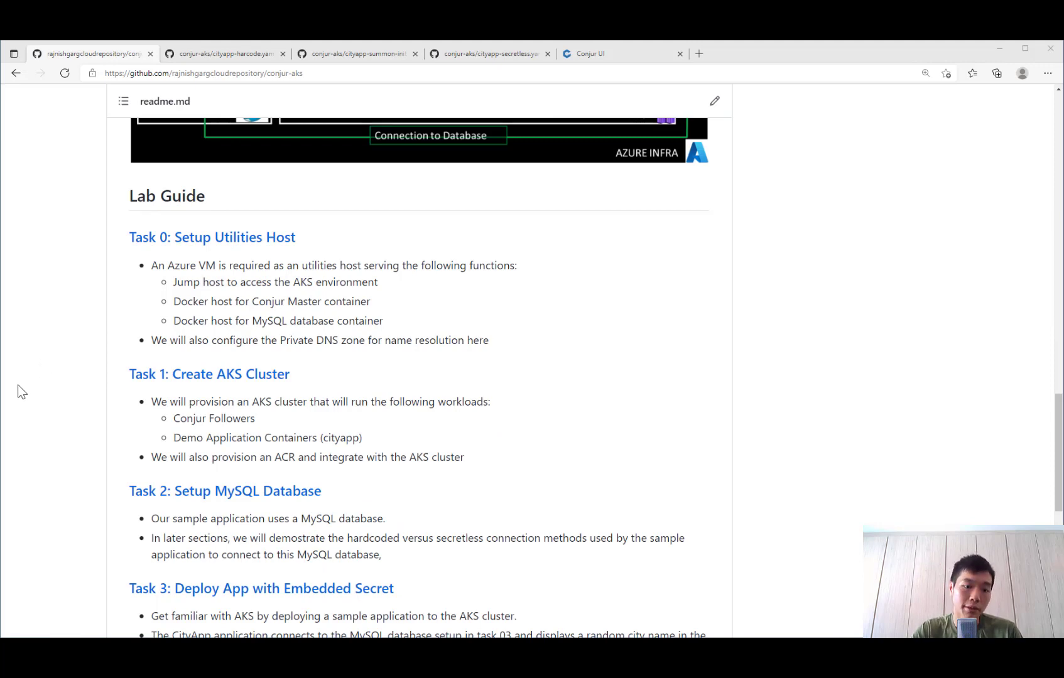
scroll("down", 3)
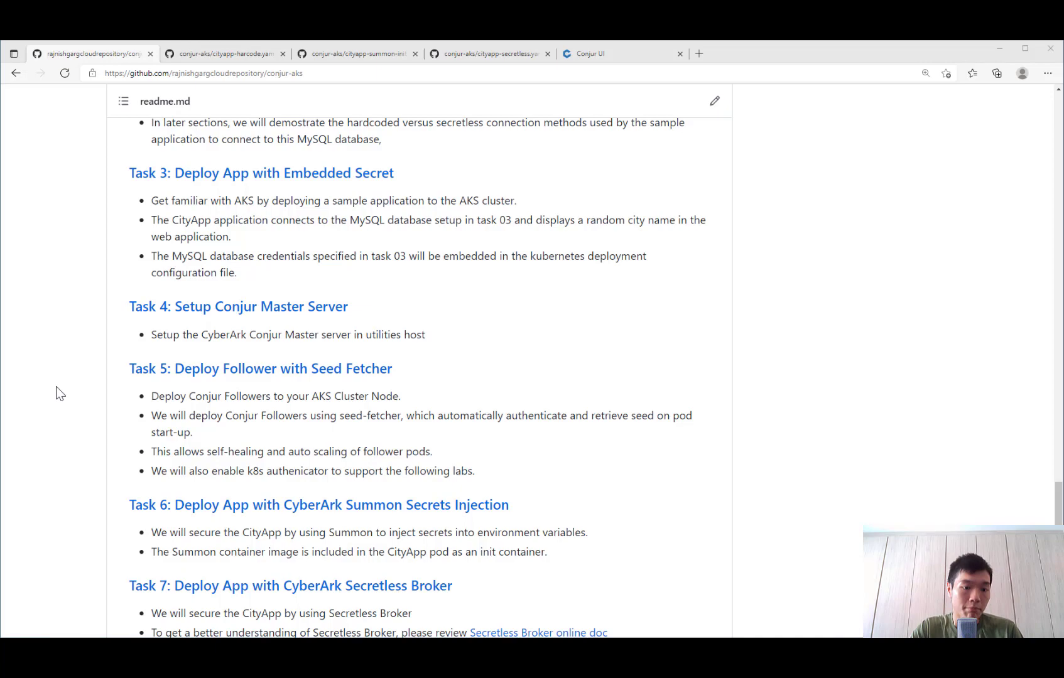
scroll("down", 3)
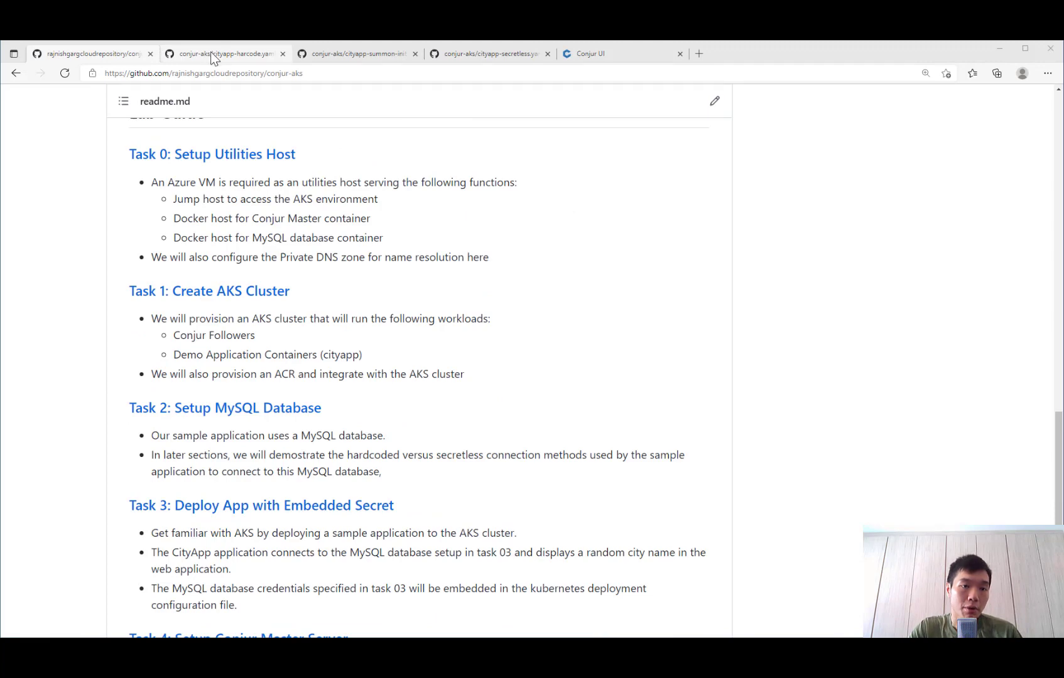
mouse_move(224, 53)
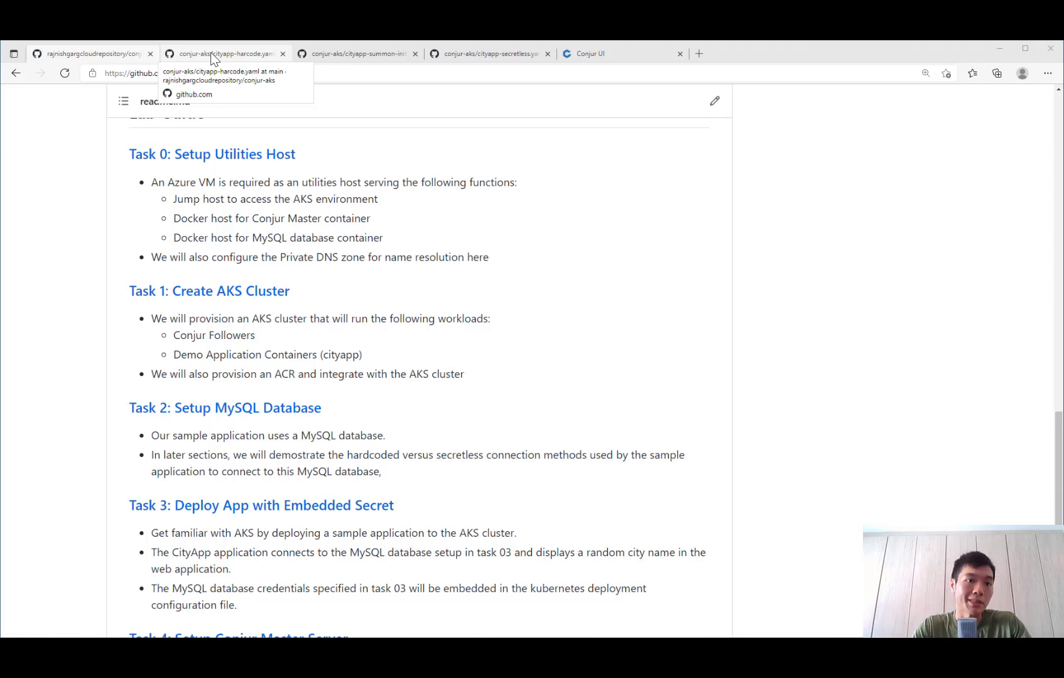
In cityapp-harcode.yaml, select env lines 42–52 with the hardcoded database credentials.
left_click(224, 53)
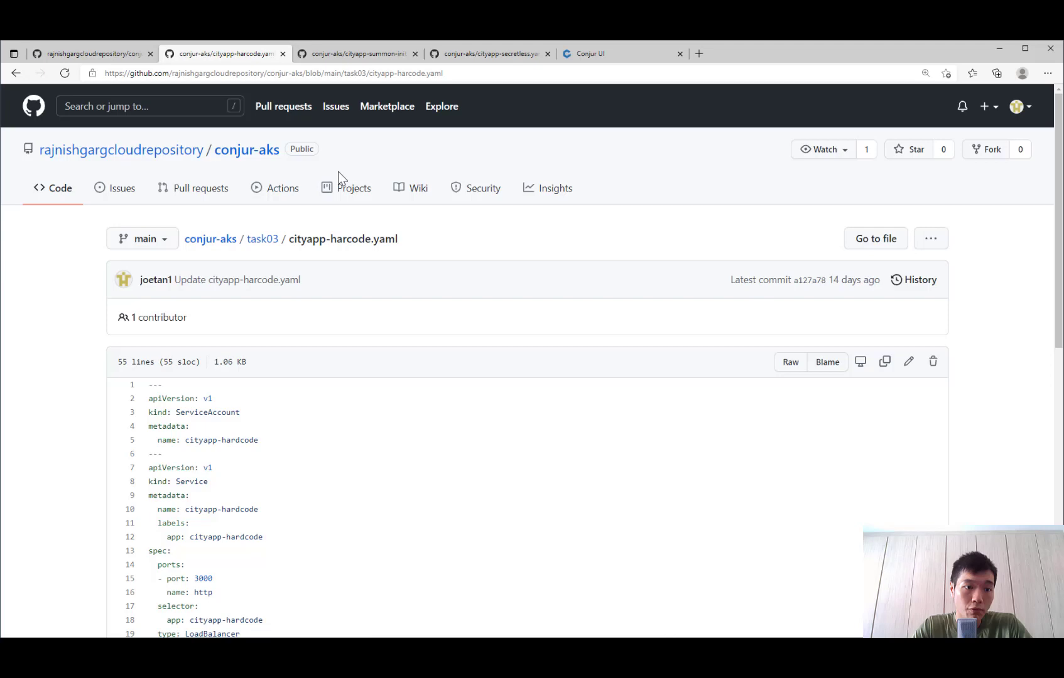
mouse_move(400, 264)
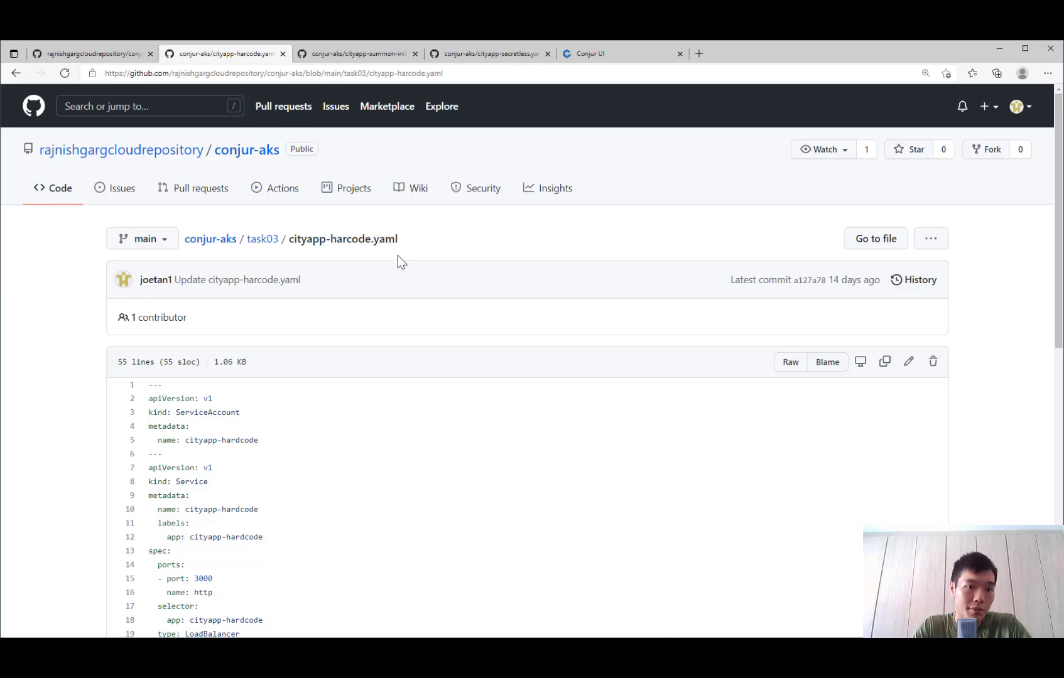
scroll("down", 3)
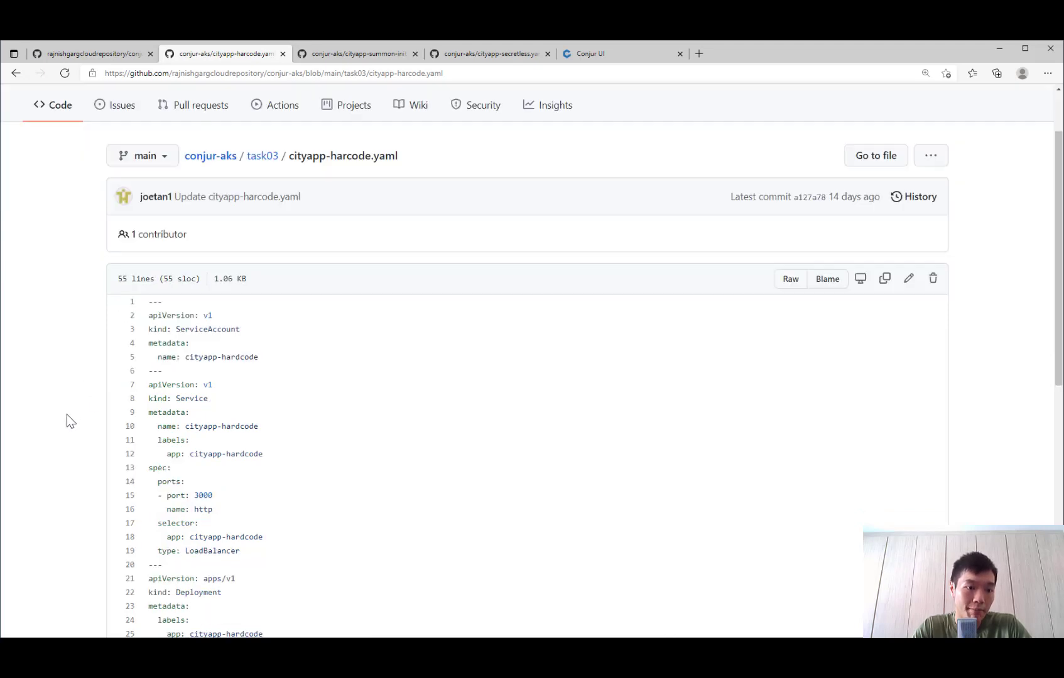
scroll("down", 3)
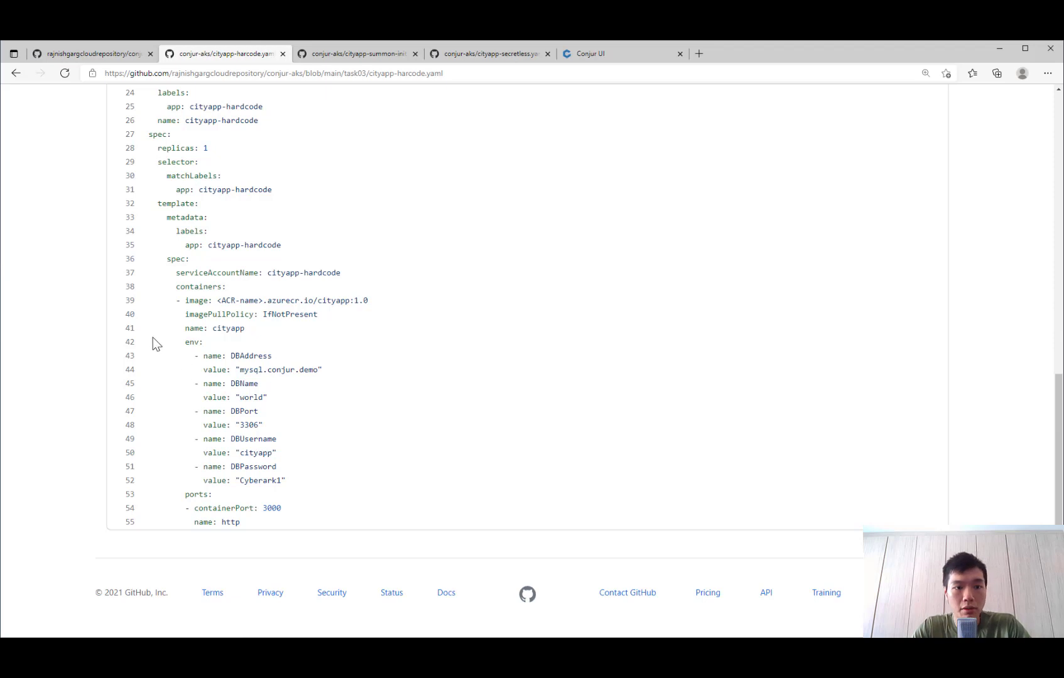
left_click_drag(185, 342, 286, 481)
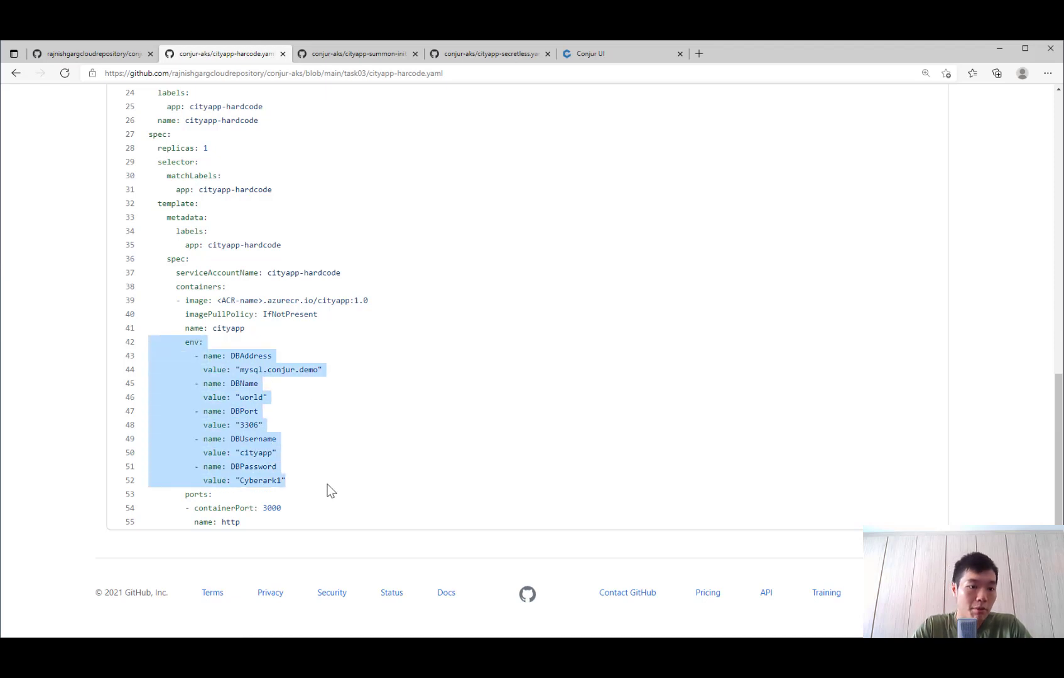
mouse_move(347, 343)
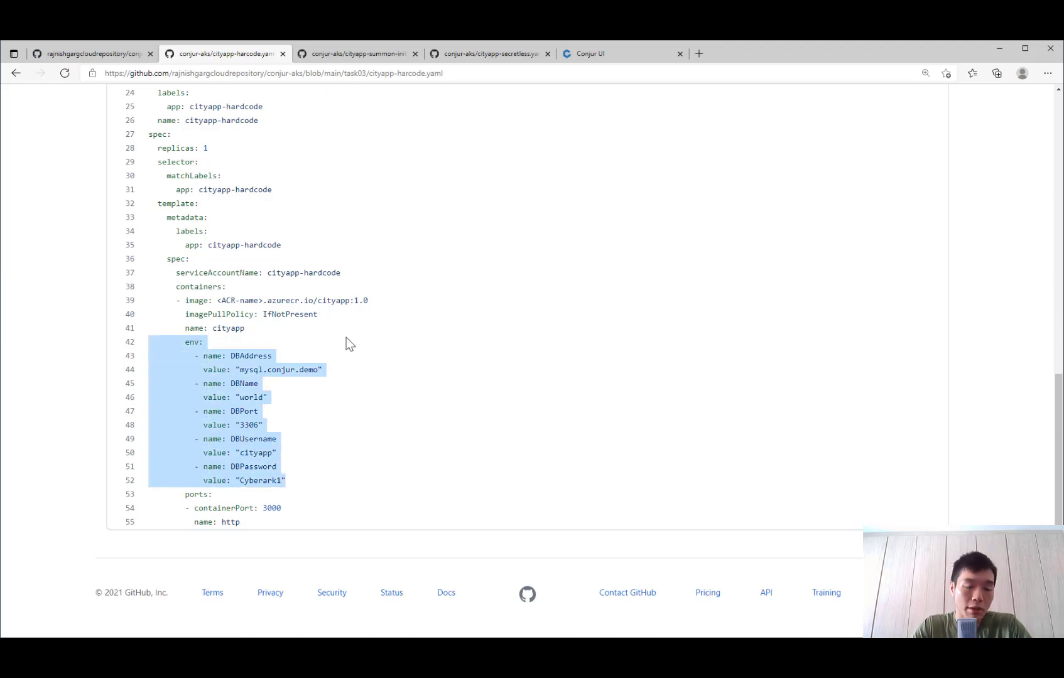
mouse_move(75, 330)
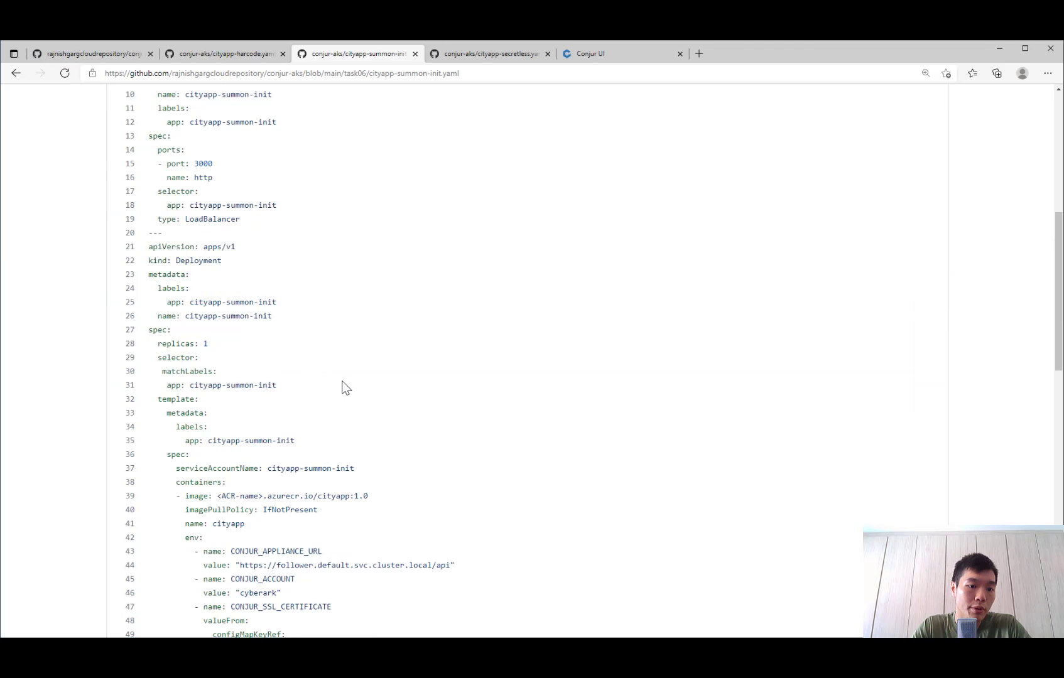
Scroll cityapp-summon-init.yaml down to its env block of CONJUR_* connection variables.
scroll("down", 3)
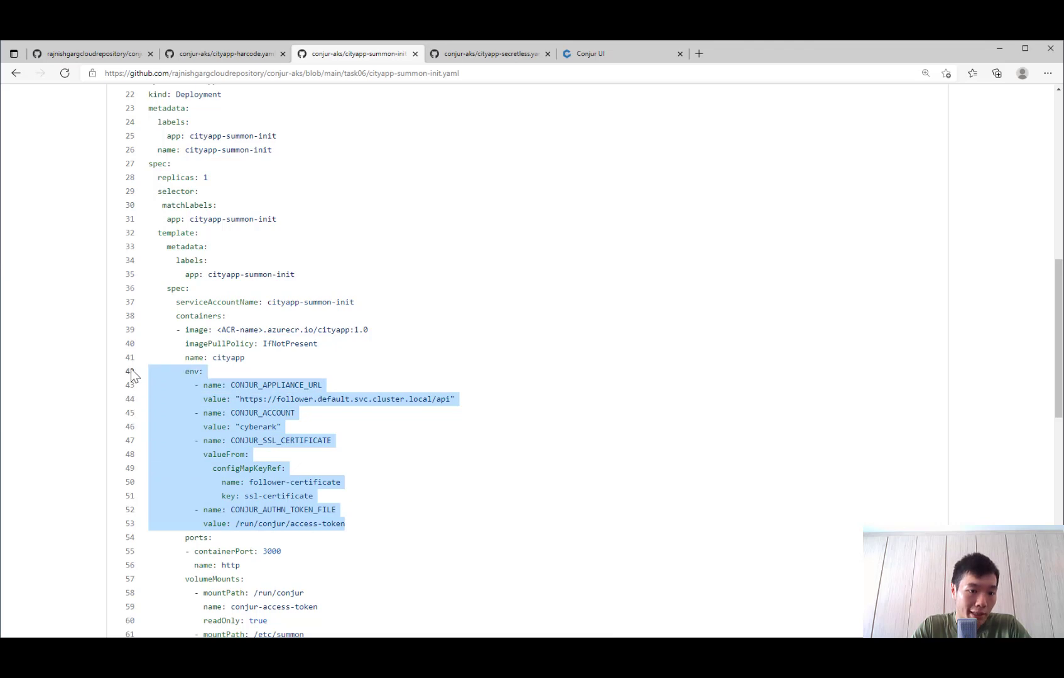
mouse_move(489, 53)
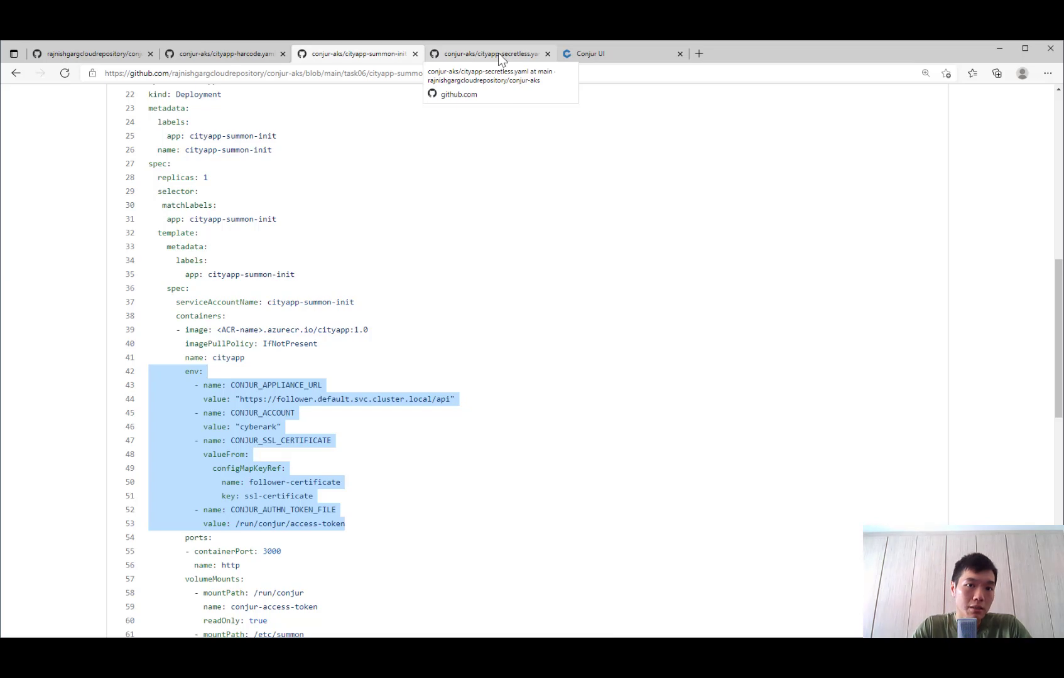
Switch to the cityapp-secretless.yaml tab and scroll to the Deployment's database env settings.
left_click(489, 53)
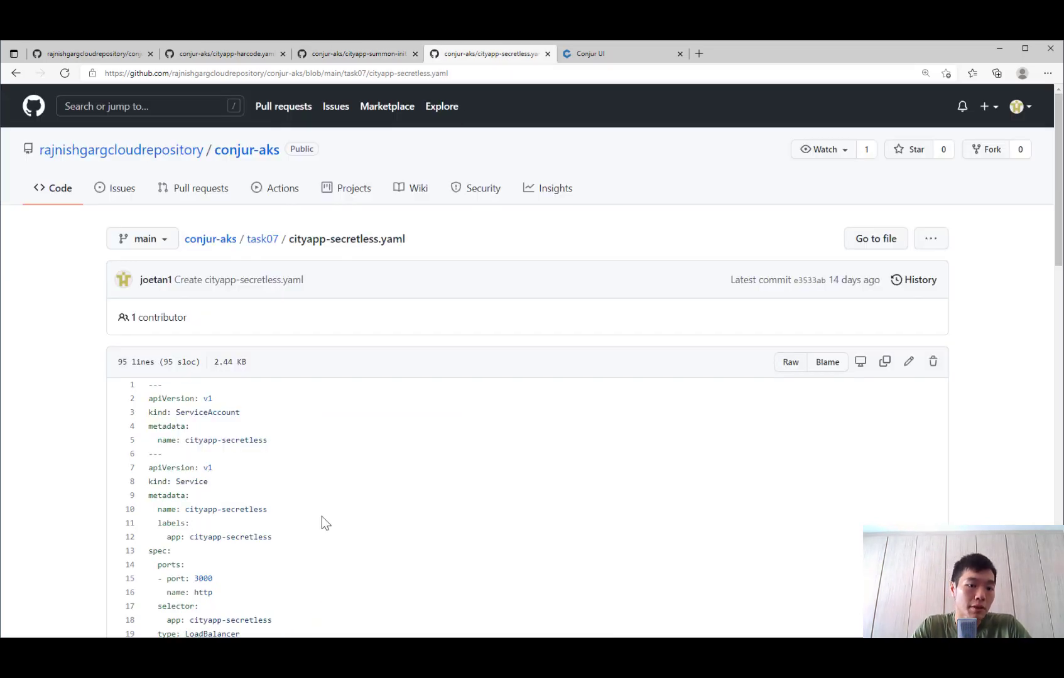
scroll("down", 3)
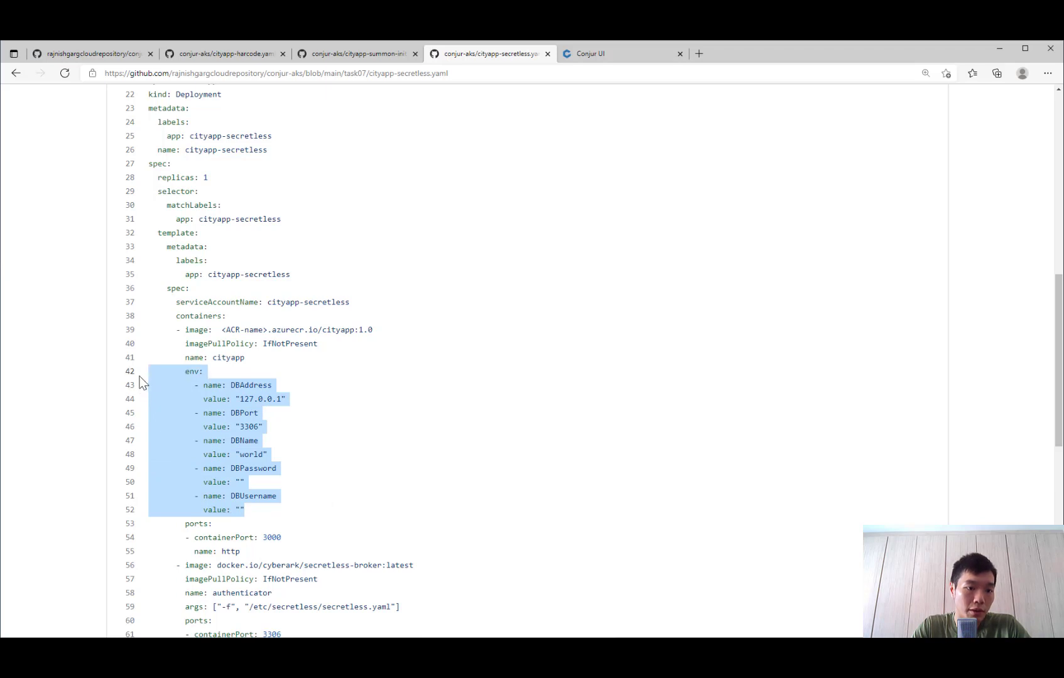
mouse_move(573, 210)
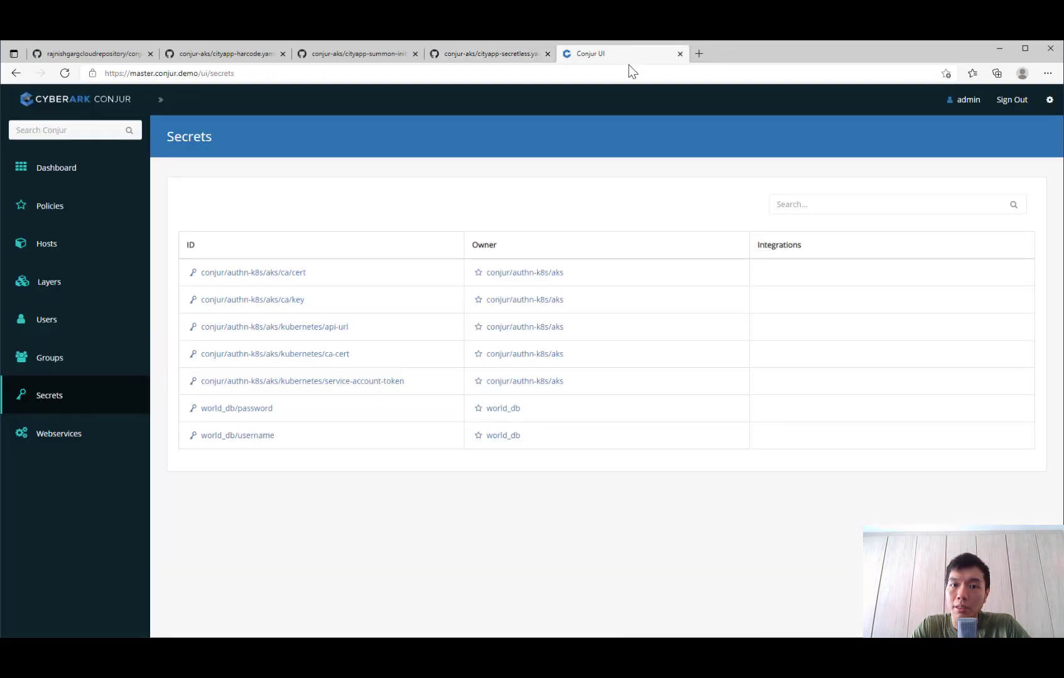
mouse_move(285, 392)
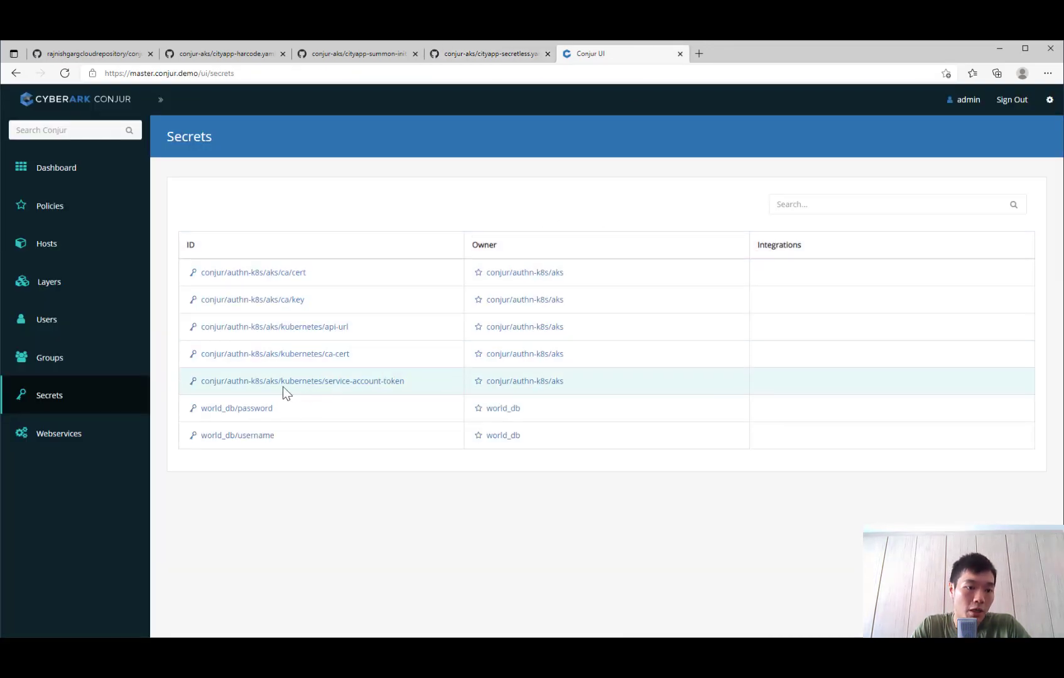
mouse_move(292, 435)
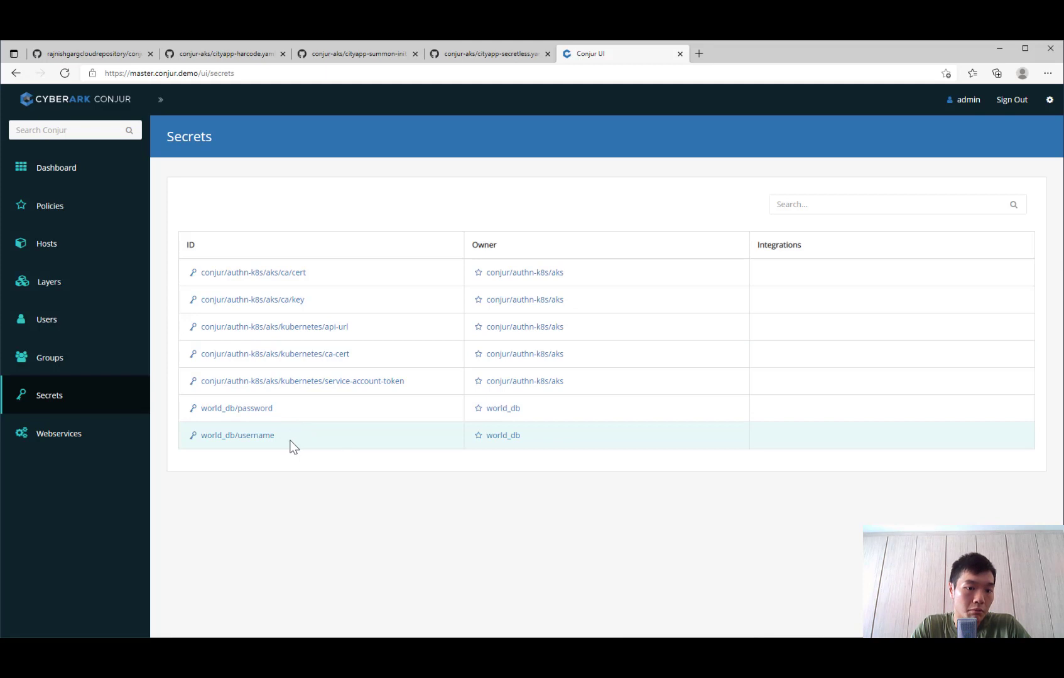
mouse_move(582, 447)
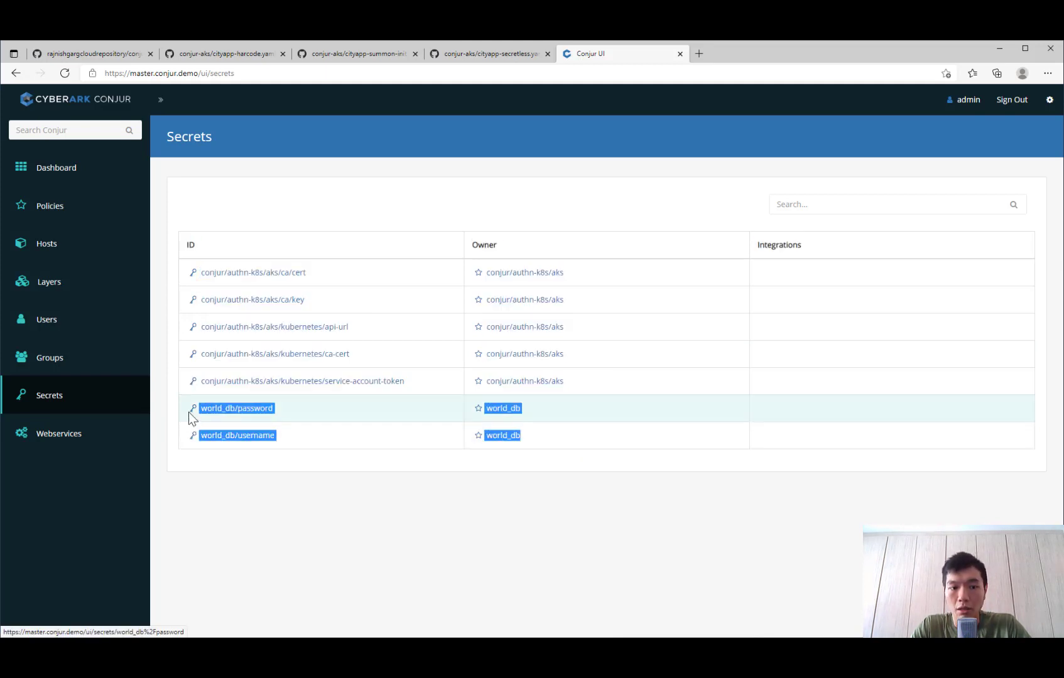
mouse_move(271, 408)
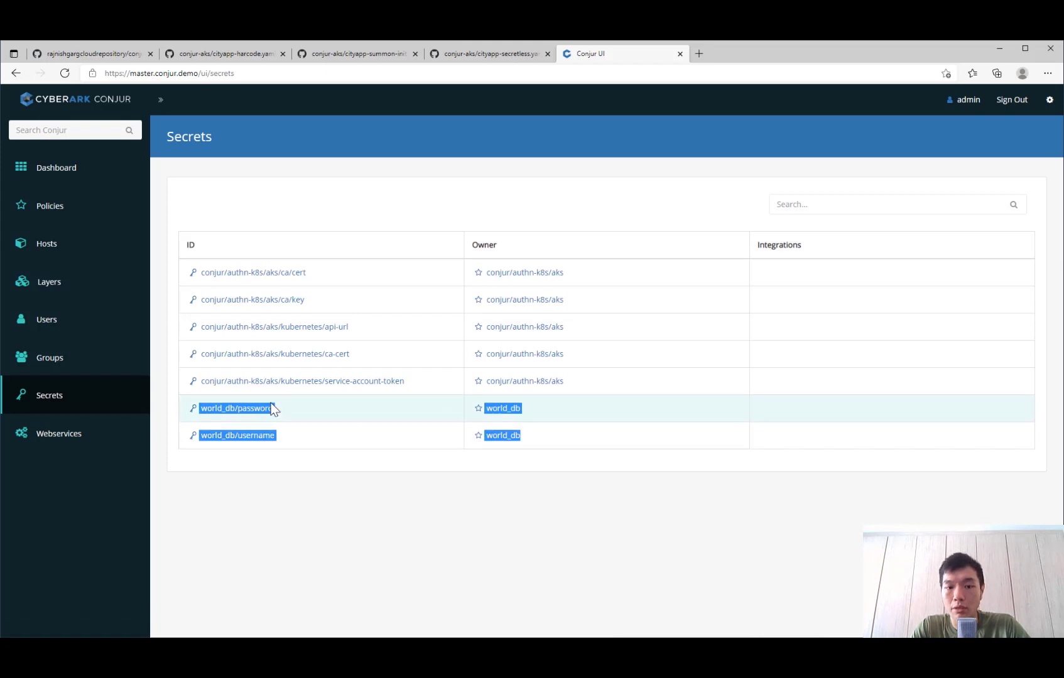
mouse_move(530, 510)
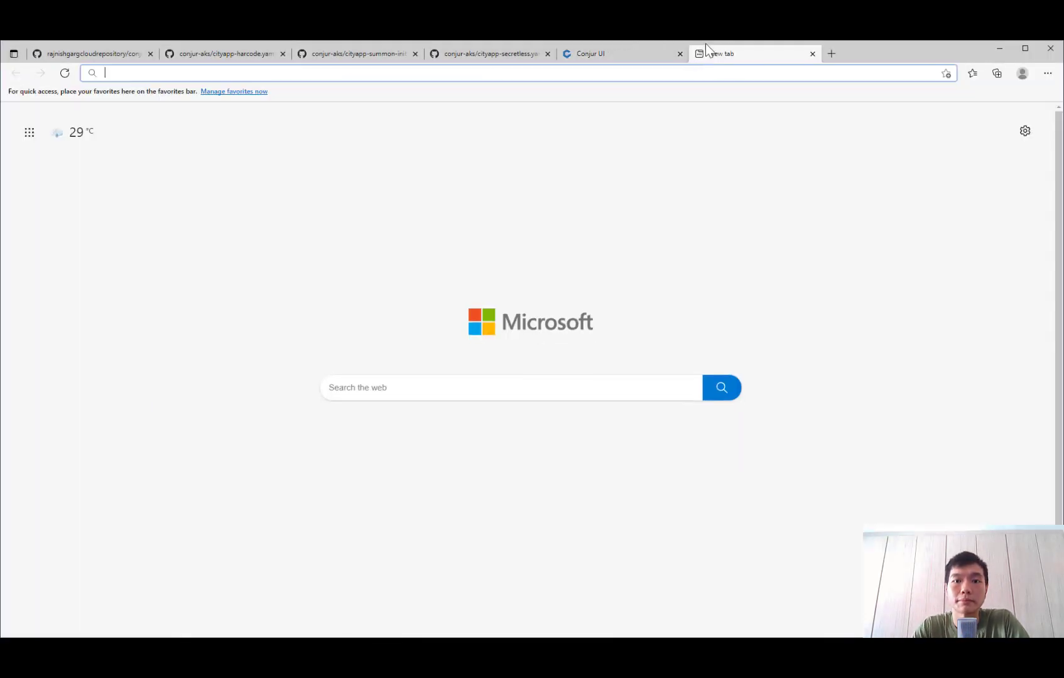
type("hardcode.cityapp/")
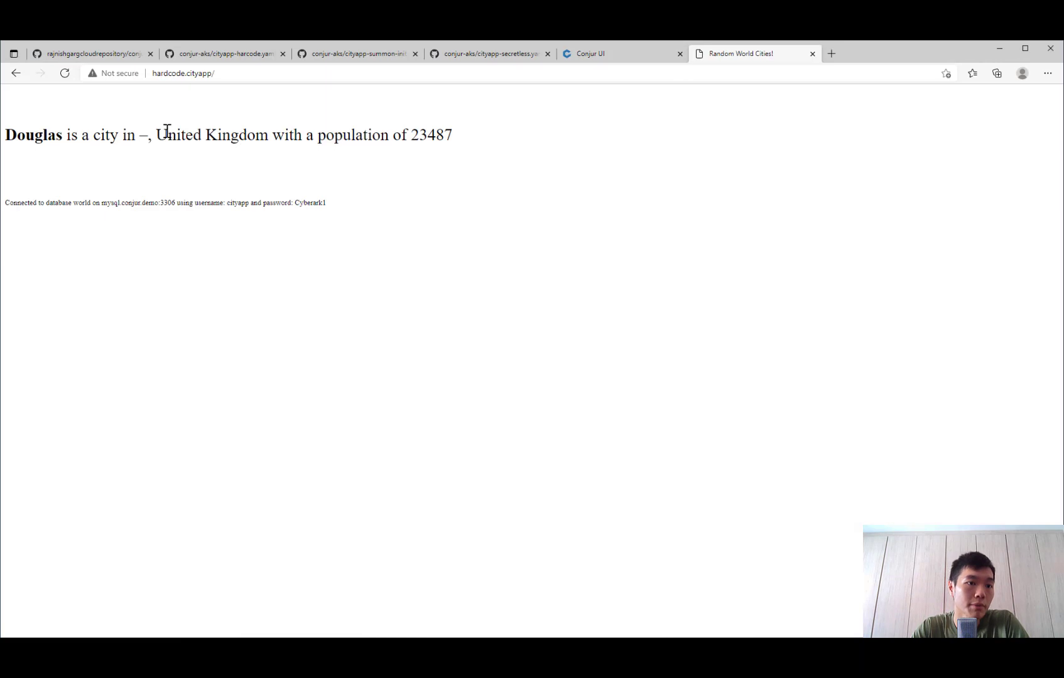
mouse_move(66, 123)
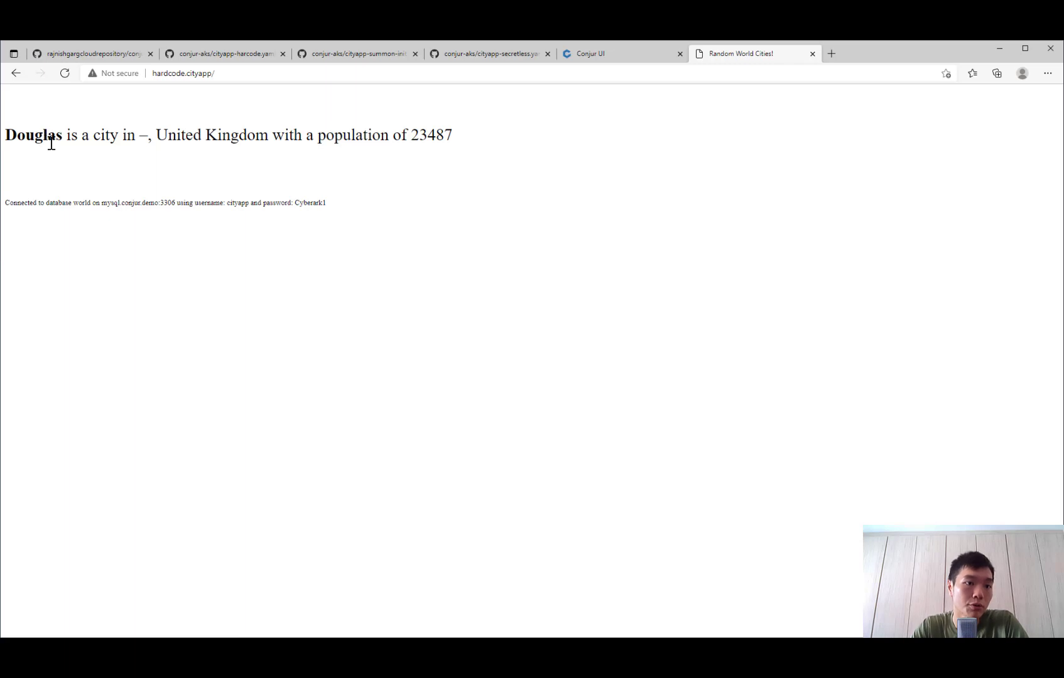
mouse_move(313, 237)
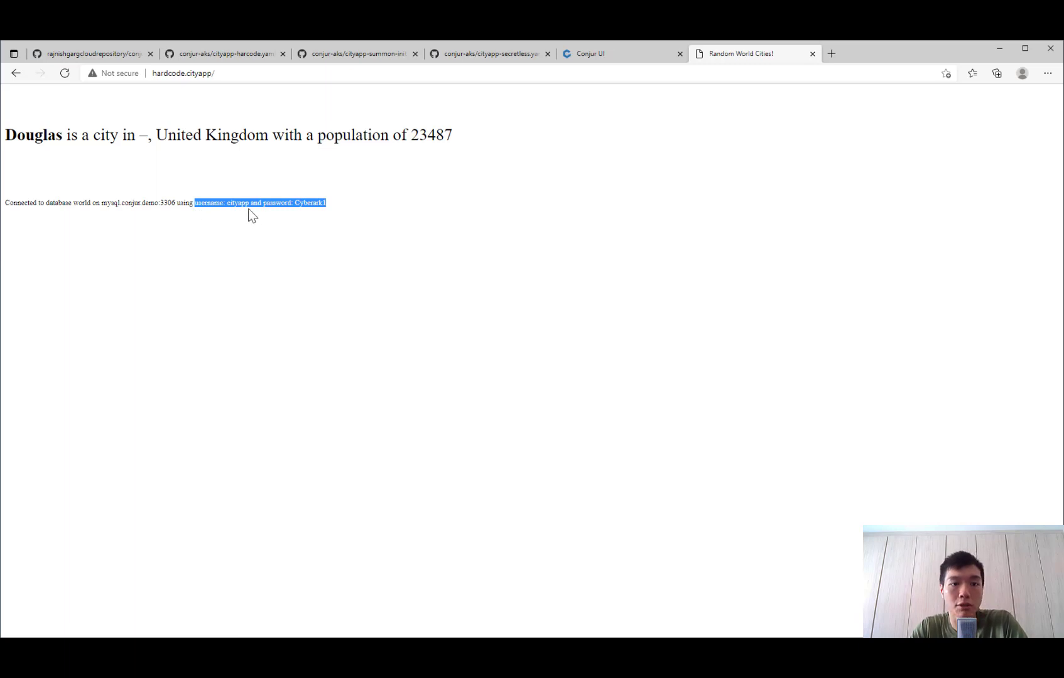
mouse_move(392, 244)
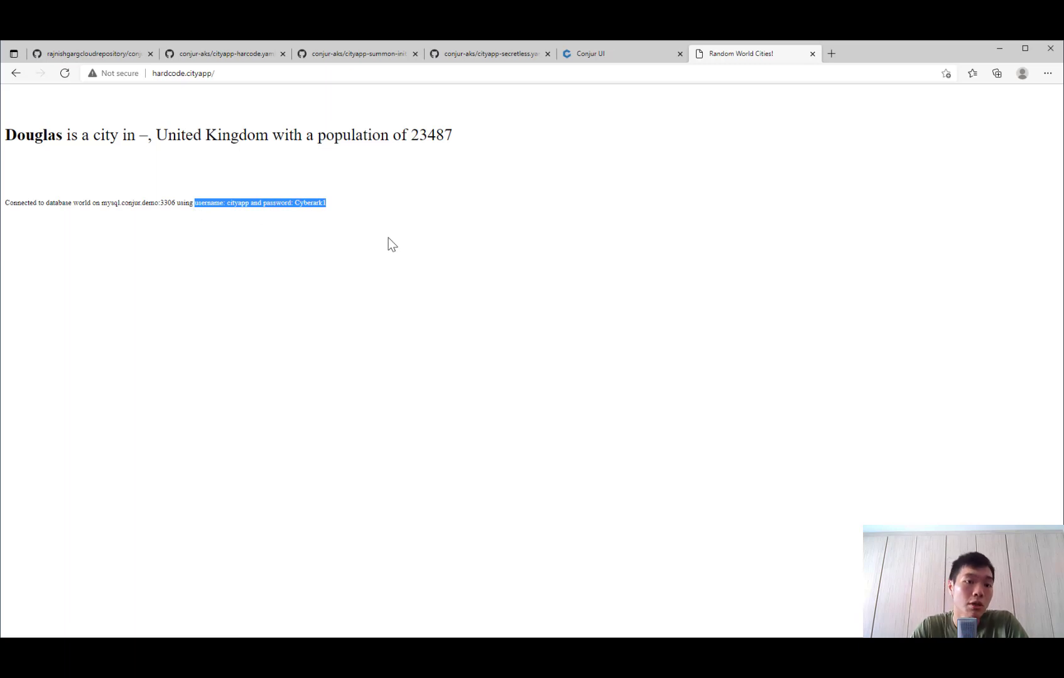
mouse_move(250, 152)
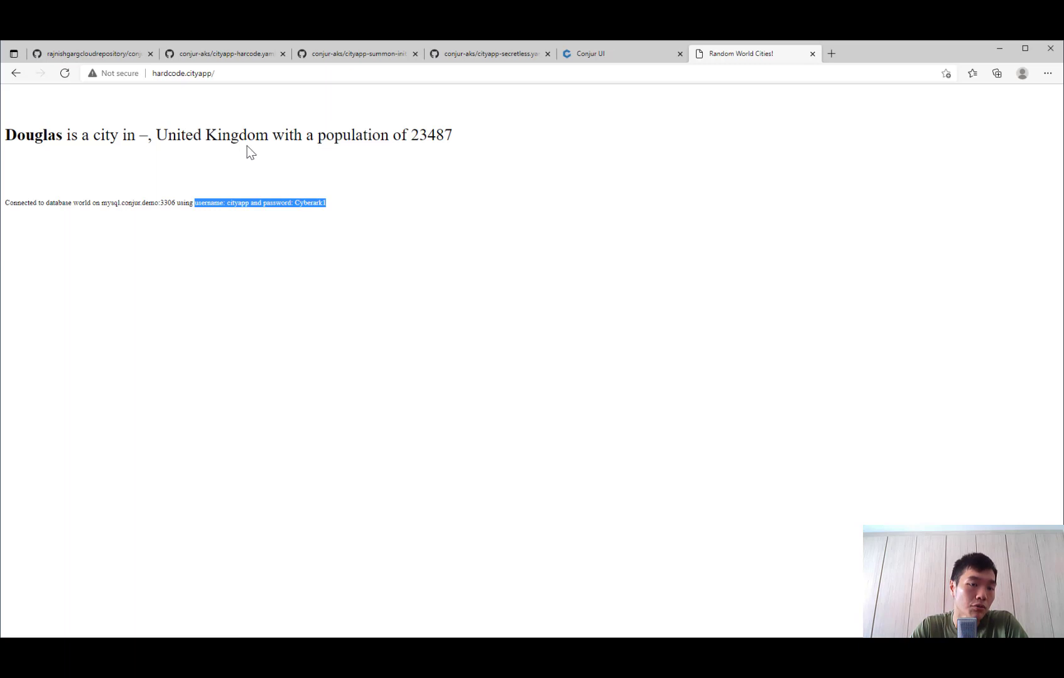
mouse_move(378, 172)
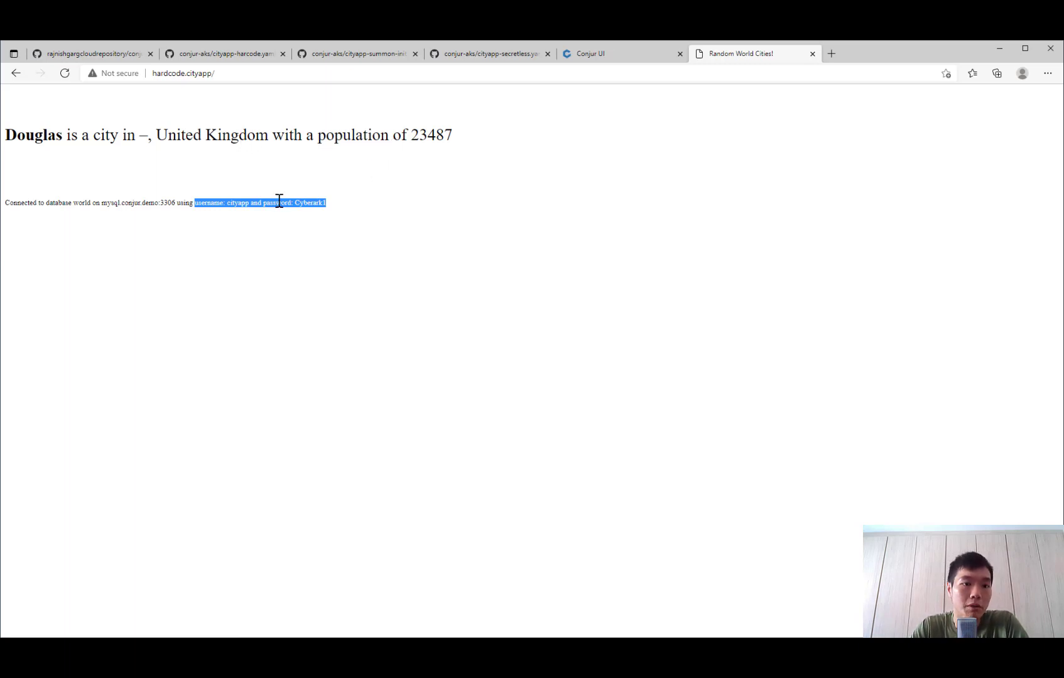
mouse_move(340, 179)
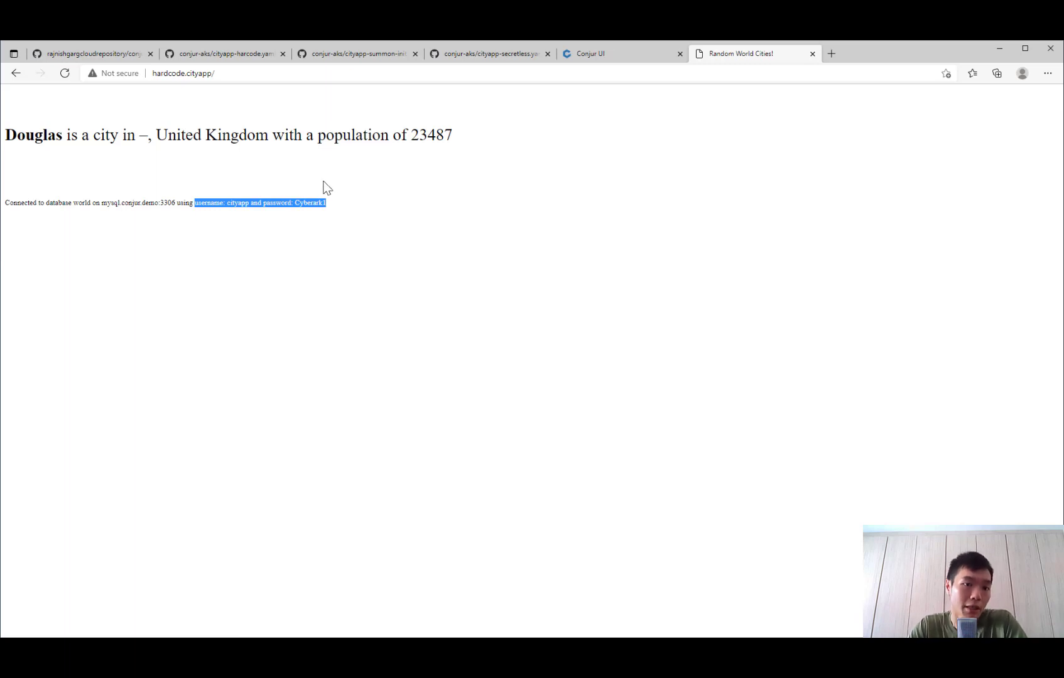
mouse_move(428, 246)
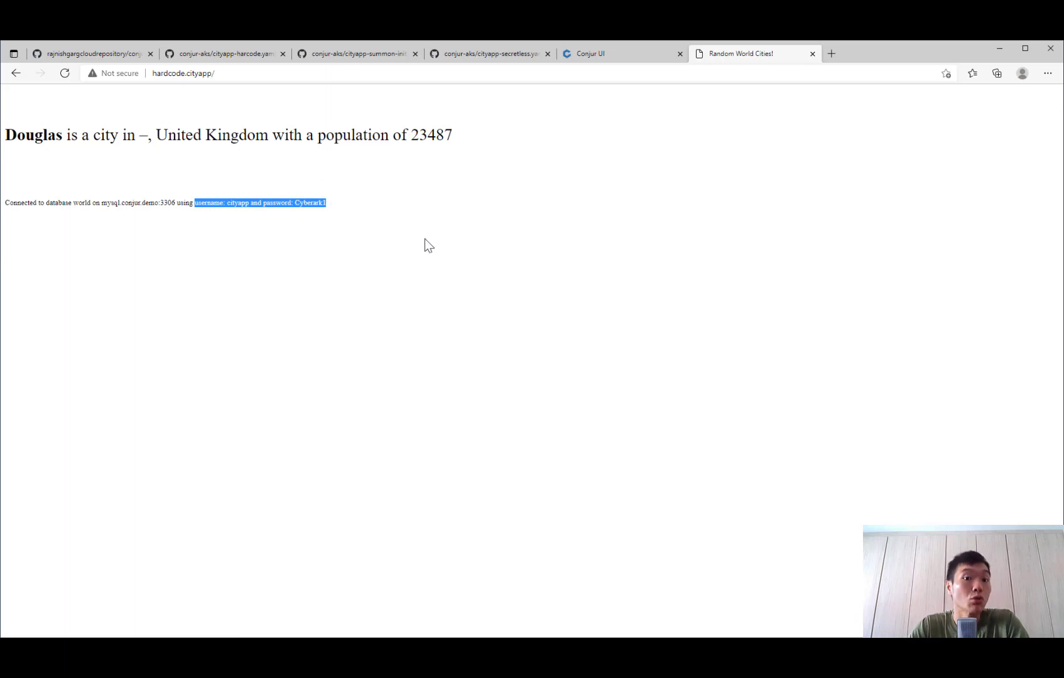
left_click(424, 246)
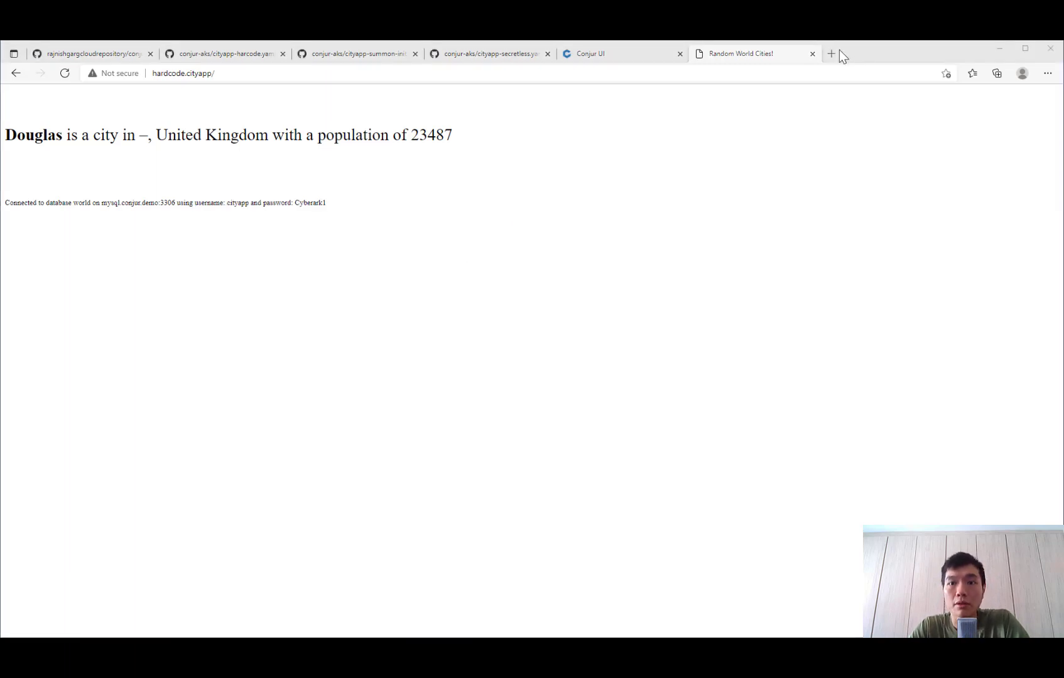
left_click(830, 53)
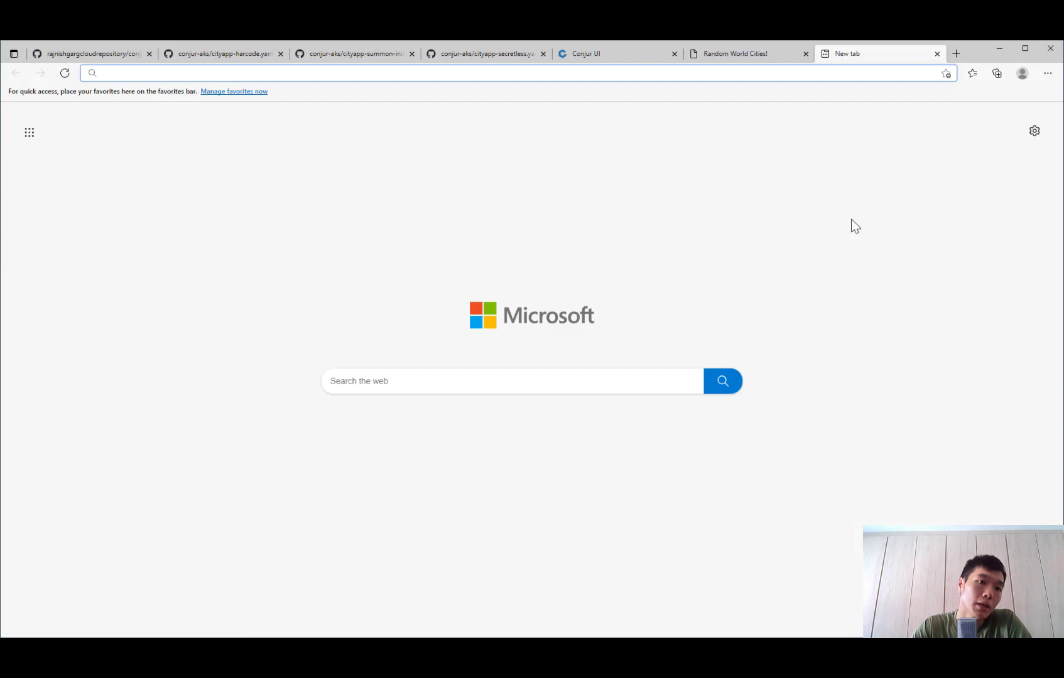
type("summon.cityapp/")
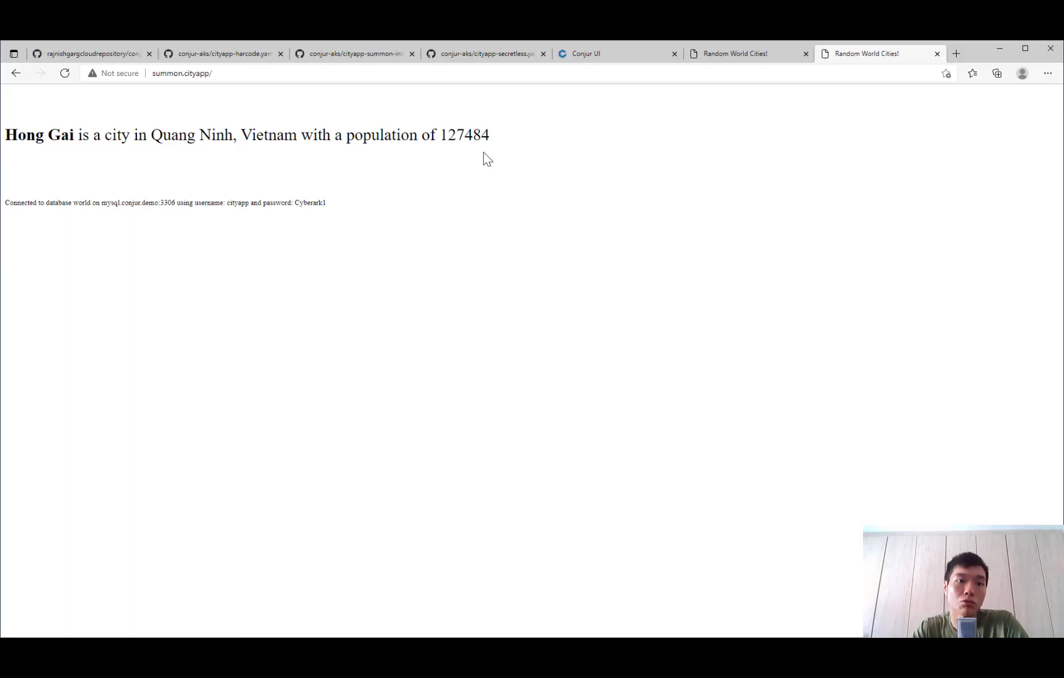
mouse_move(414, 222)
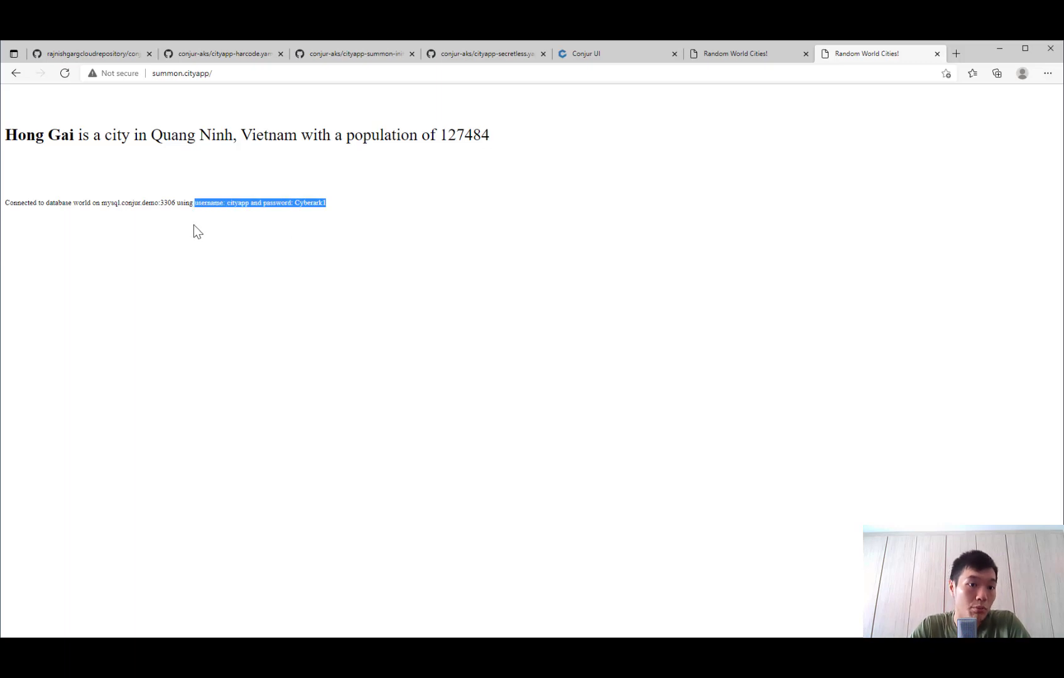
mouse_move(404, 251)
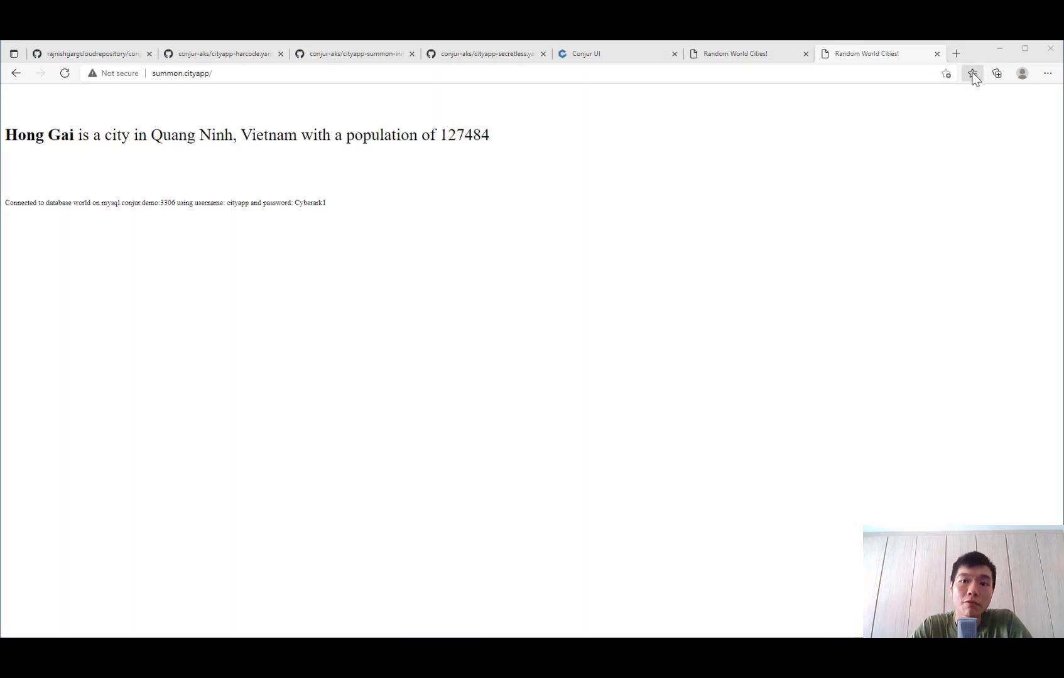
left_click(957, 53)
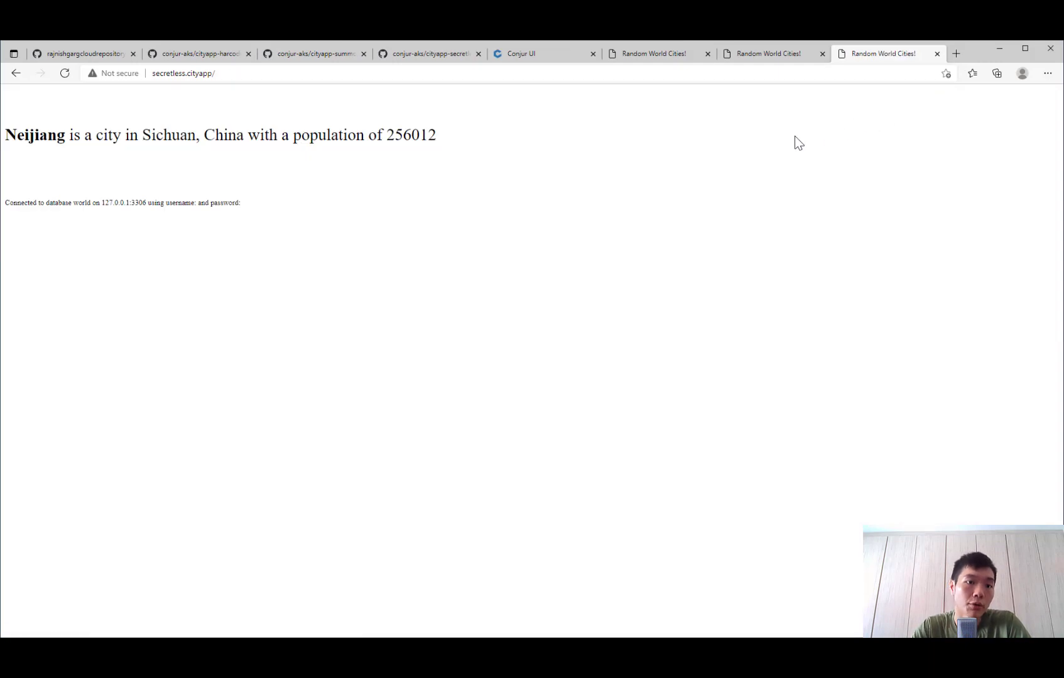
mouse_move(781, 143)
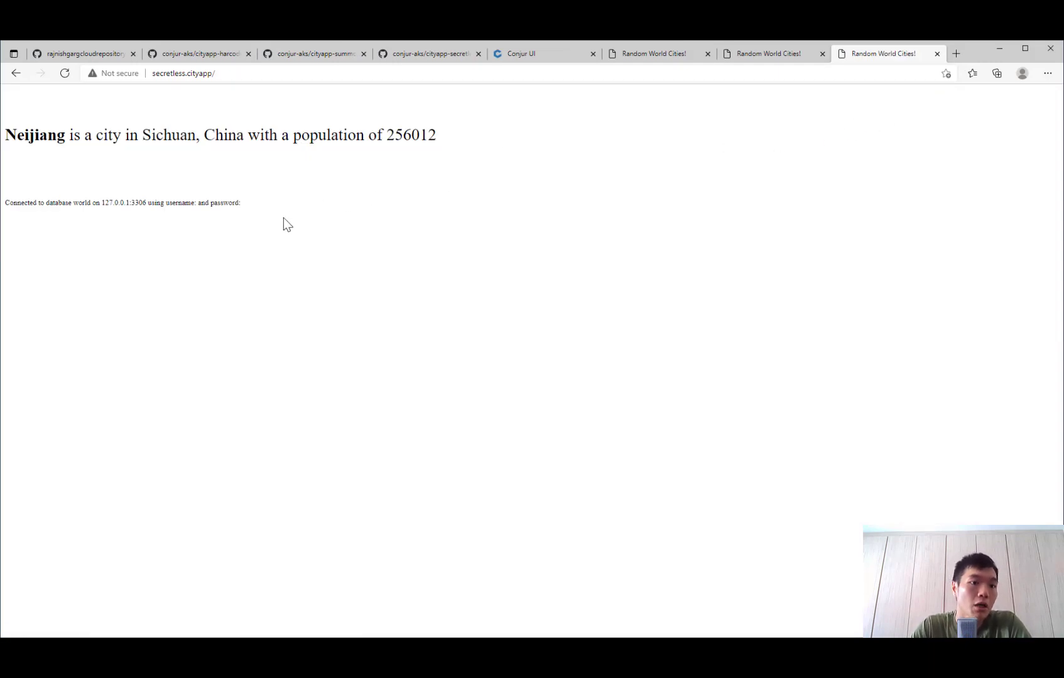
Select the secretless app's connection line: 127.0.0.1:3306 with blank username and password.
left_click_drag(100, 203, 242, 202)
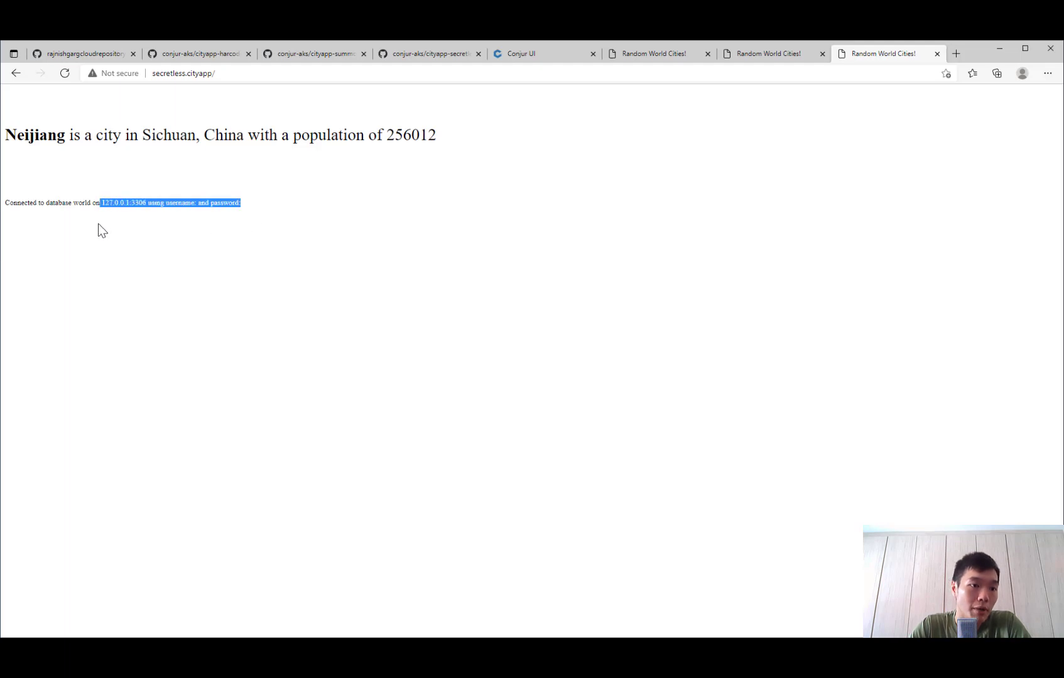
mouse_move(136, 245)
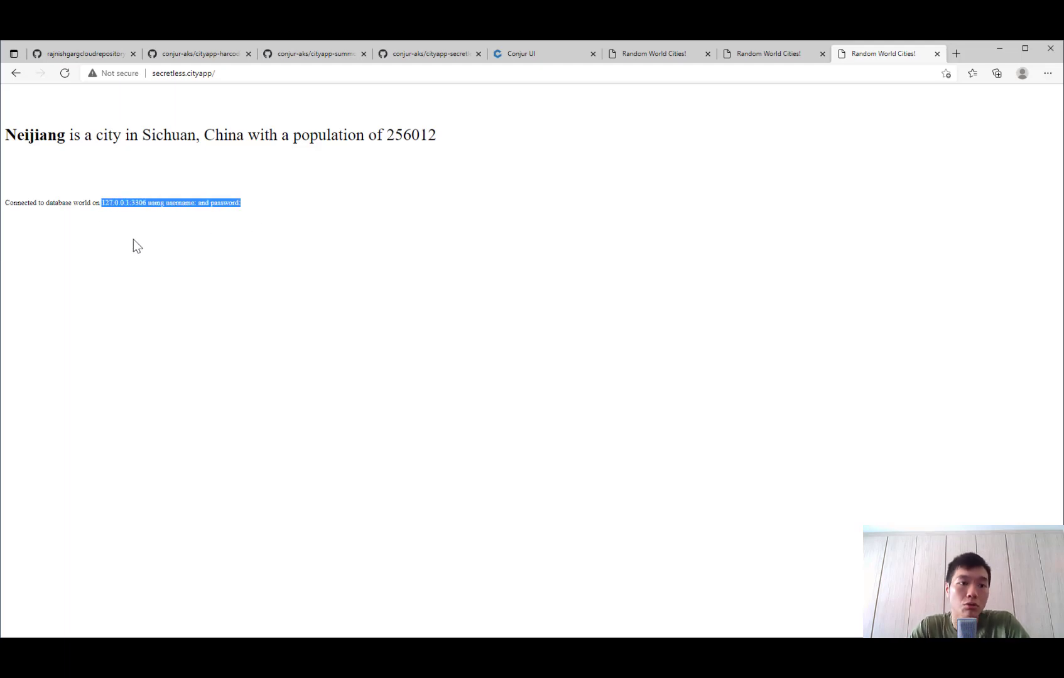
mouse_move(121, 248)
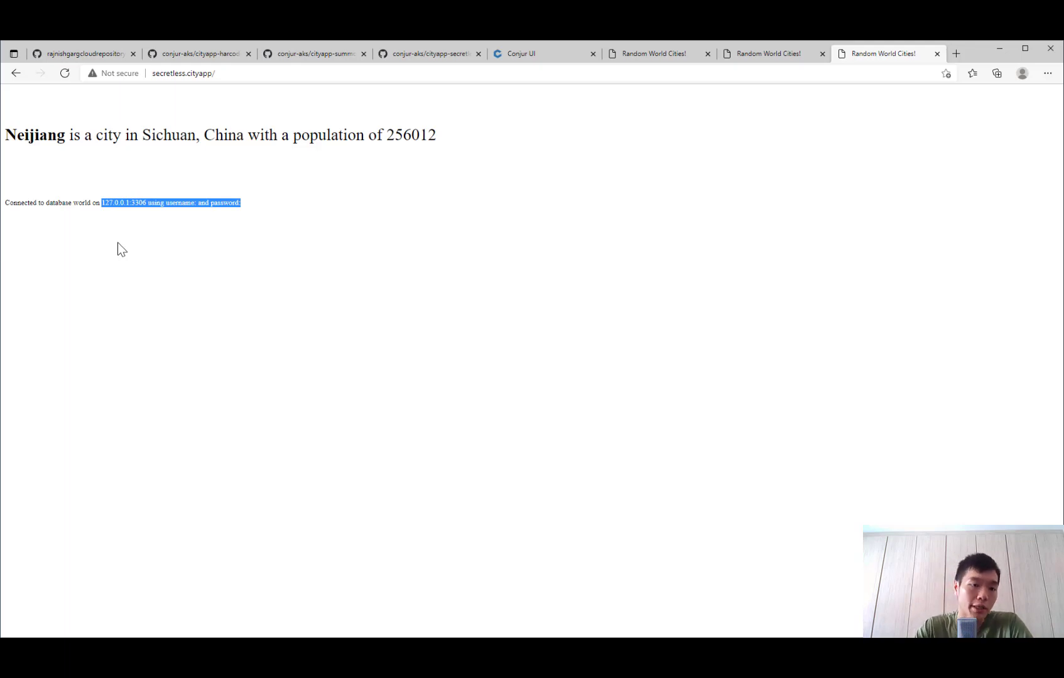
mouse_move(392, 216)
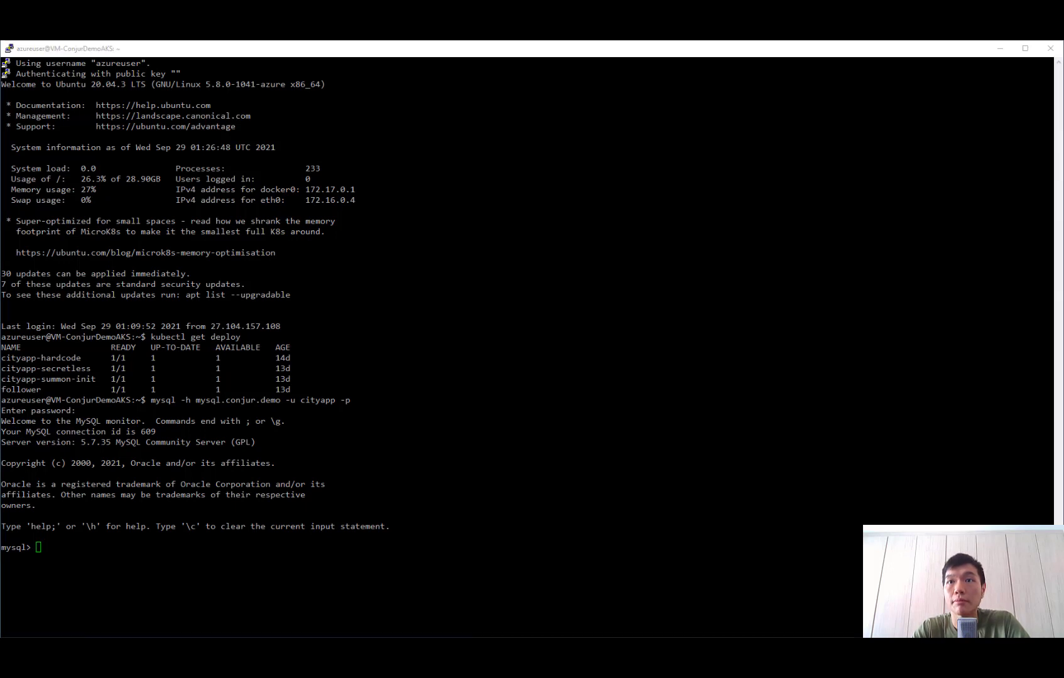
type("ALTER USER 'cityapp'@'%' IDENTIFIED BY 'NewPassword';")
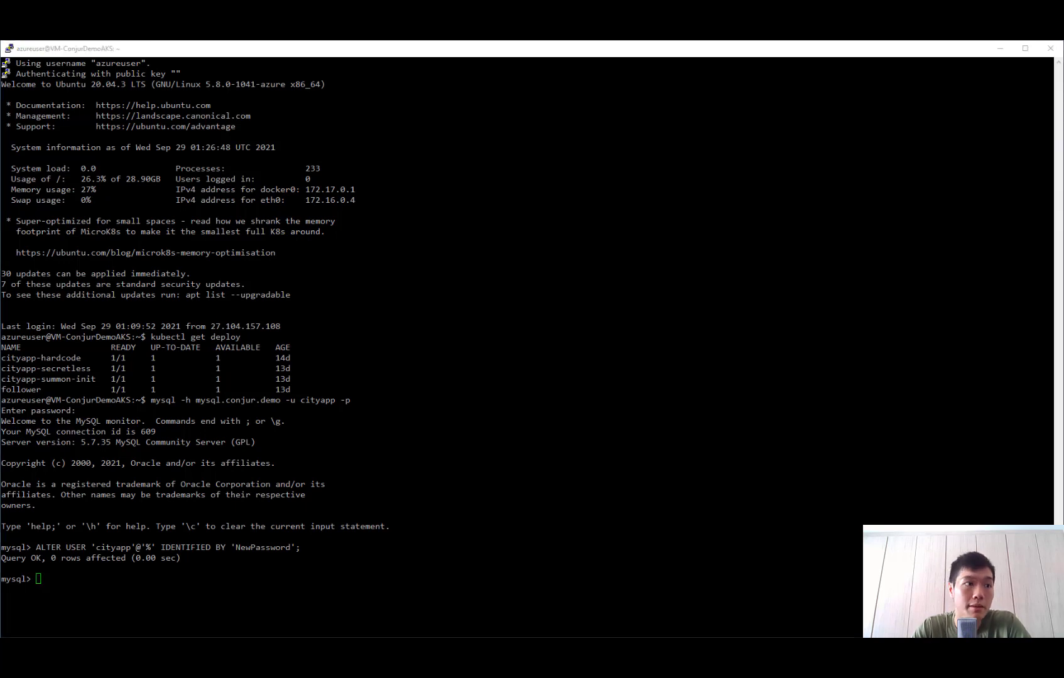
type("QUIT;")
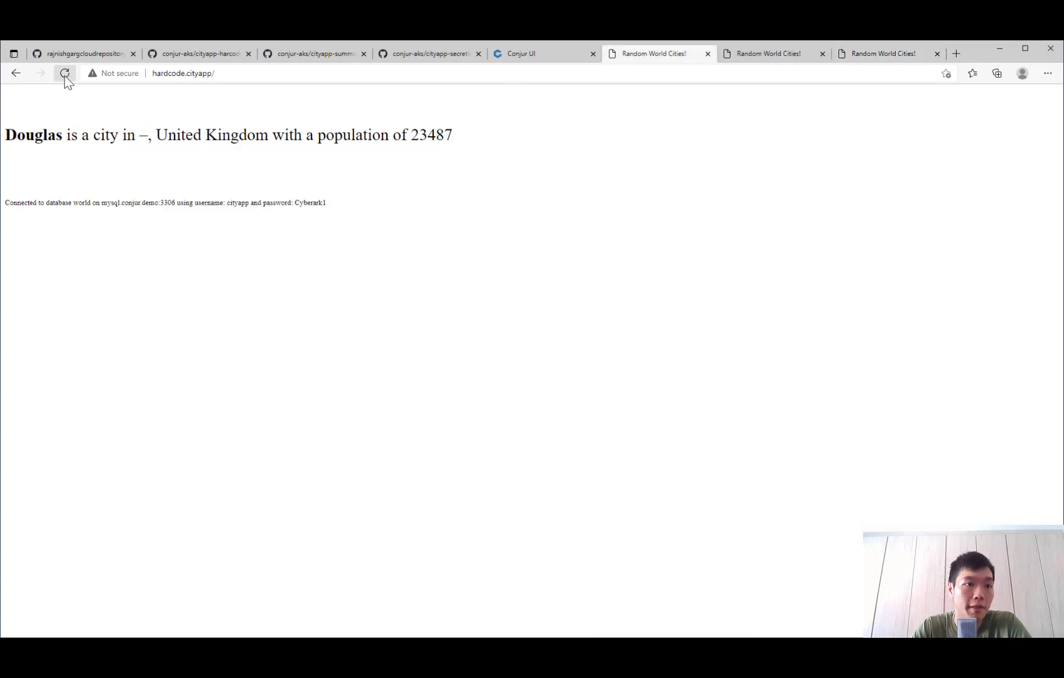
left_click(64, 74)
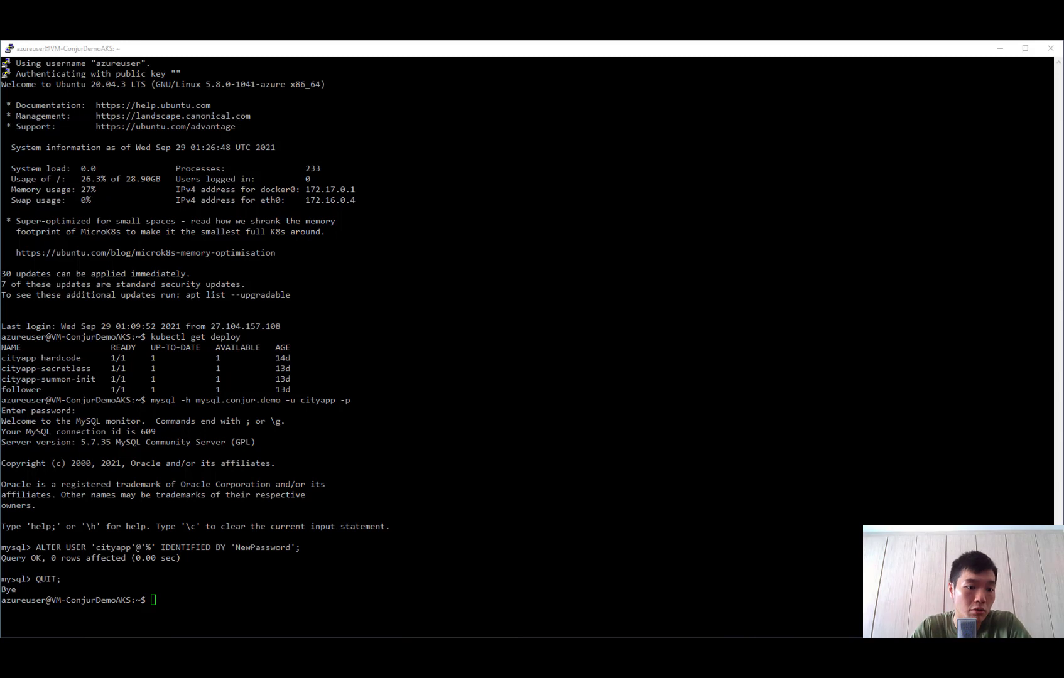
type("conjur variable set -i world_db/password -v NewPassword")
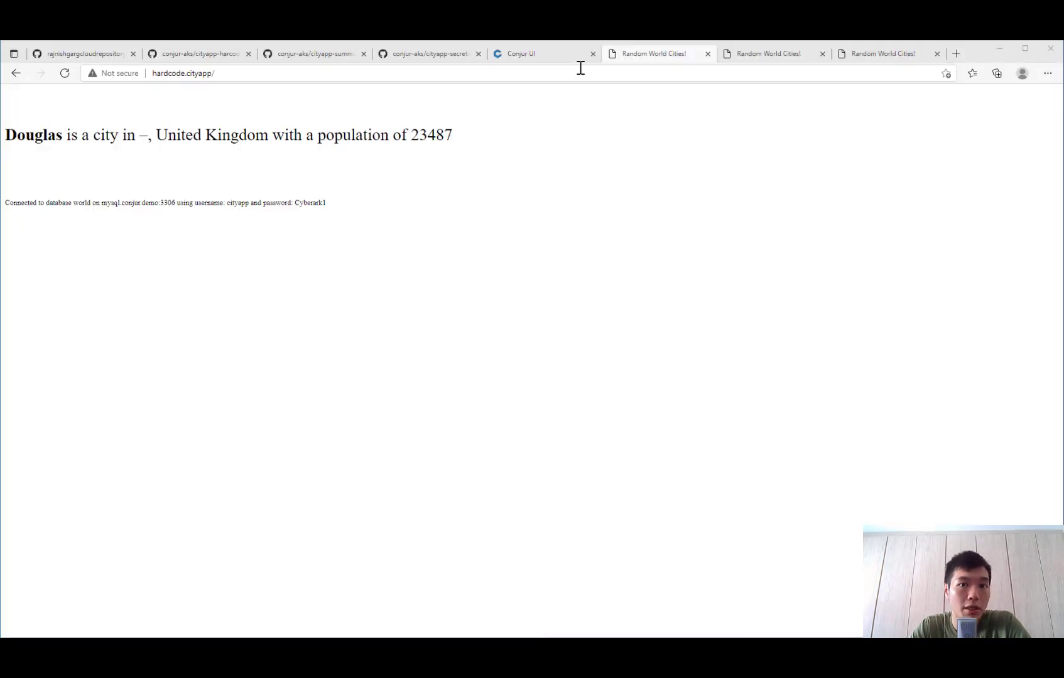
mouse_move(65, 74)
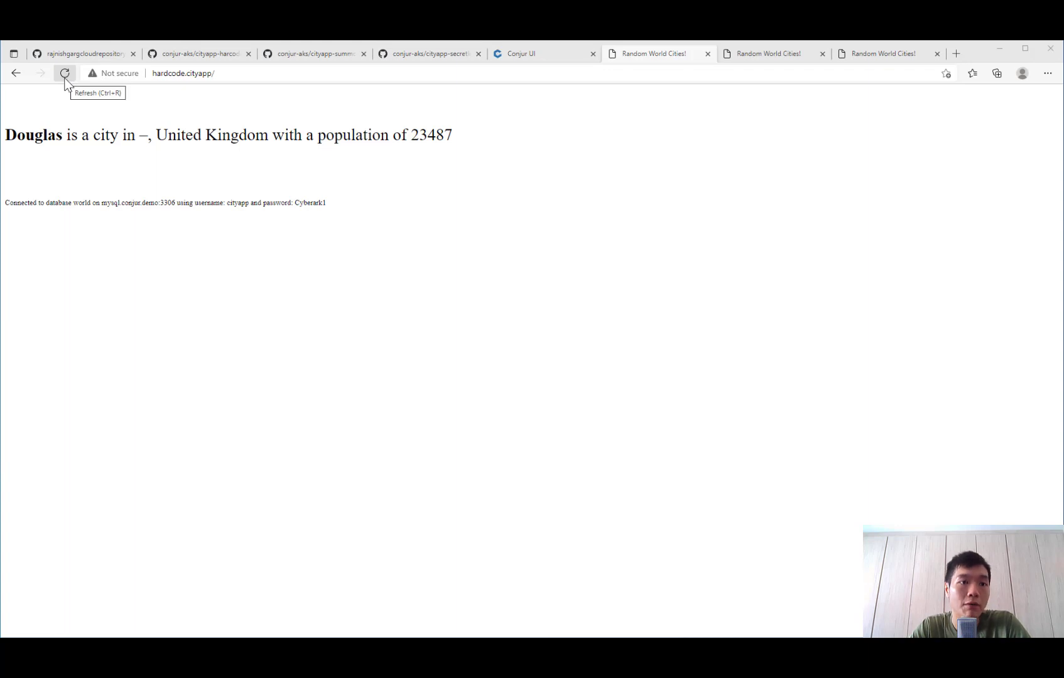
Reload the hardcode app, highlight its access-denied error for cityapp, then switch to summon.
left_click(66, 73)
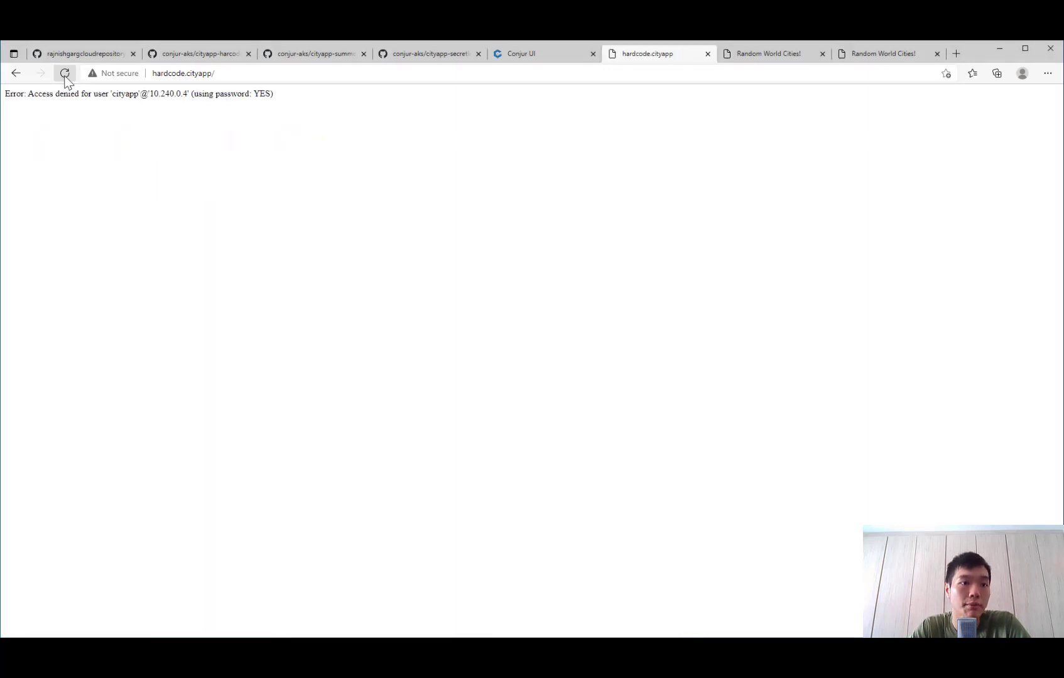
left_click_drag(118, 94, 273, 94)
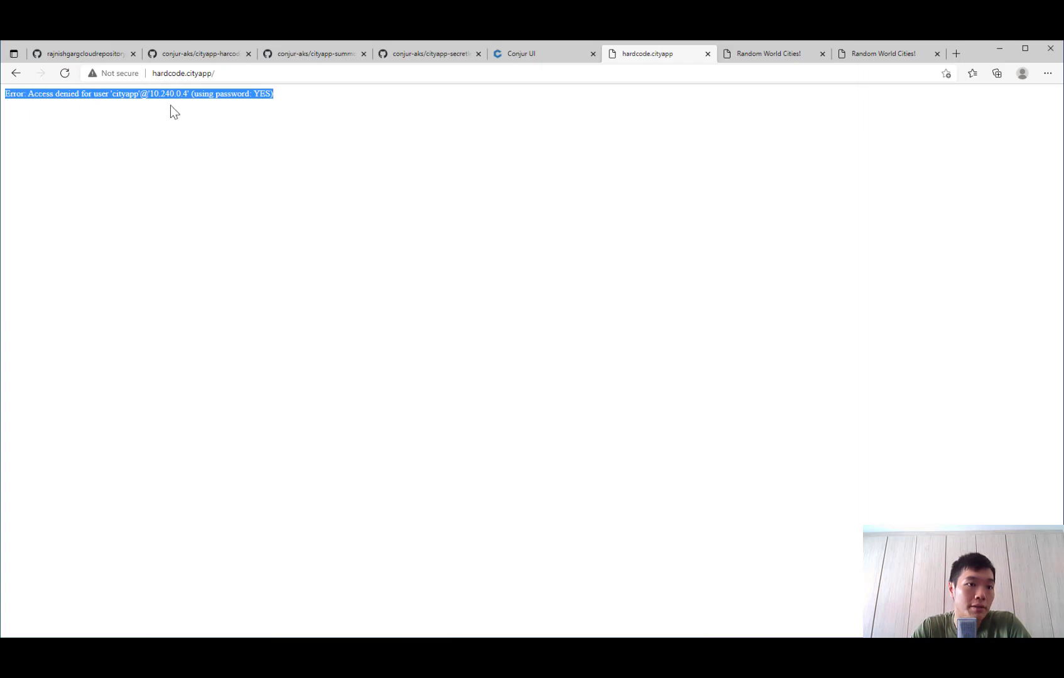
mouse_move(306, 195)
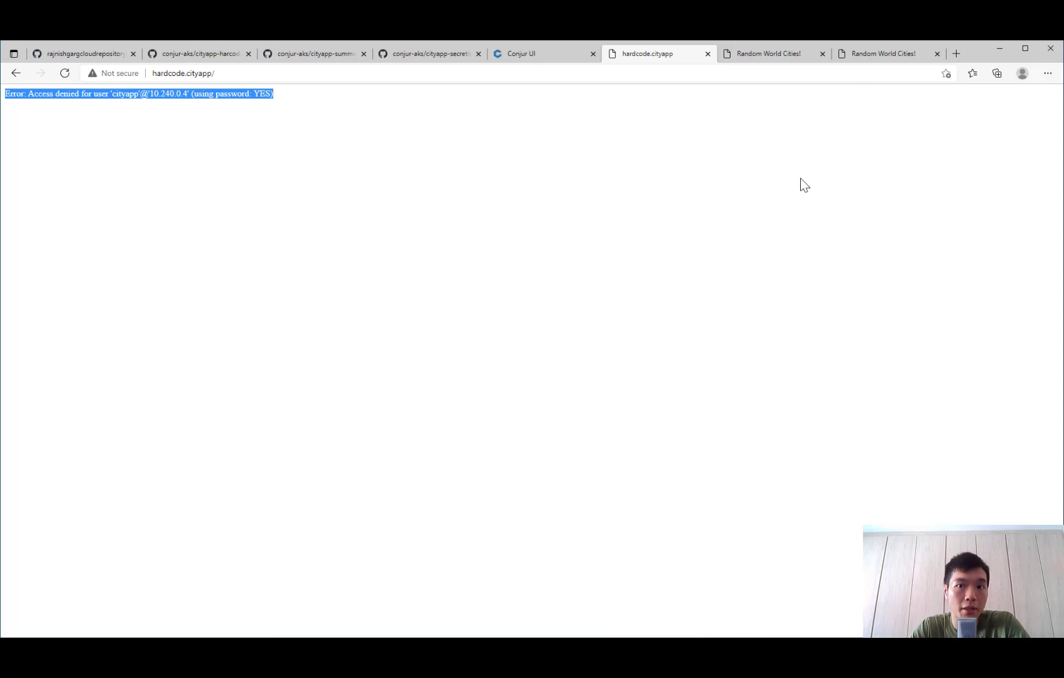
left_click(770, 54)
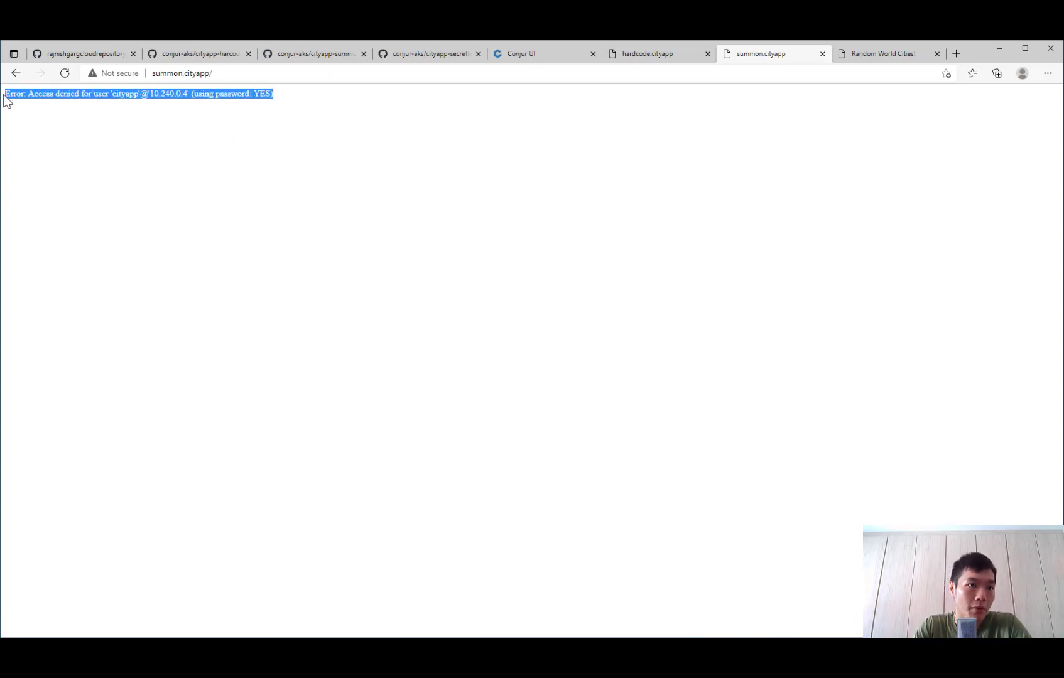
mouse_move(832, 198)
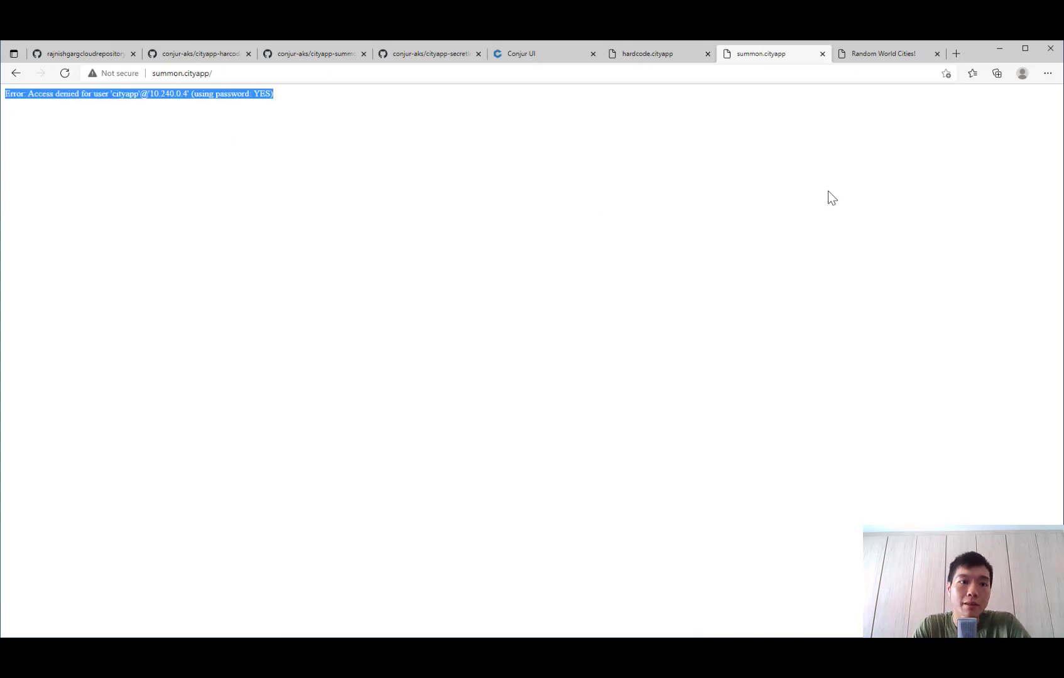
mouse_move(896, 121)
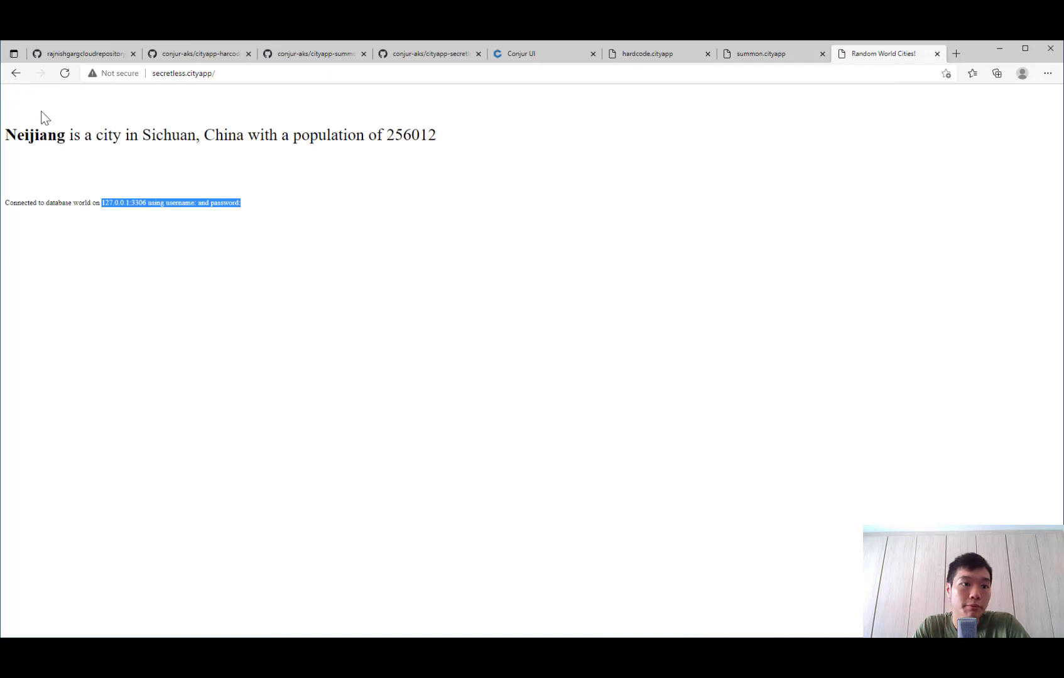
Reload the secretless app twice to show it still returns cities, then return to summon.
left_click(65, 73)
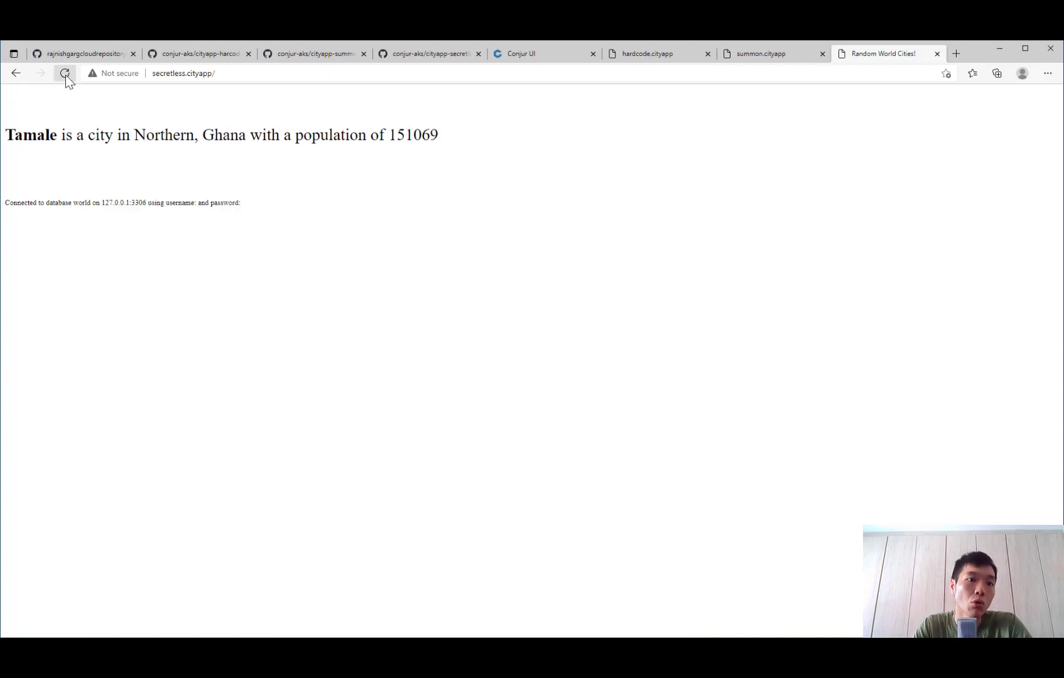
left_click(66, 73)
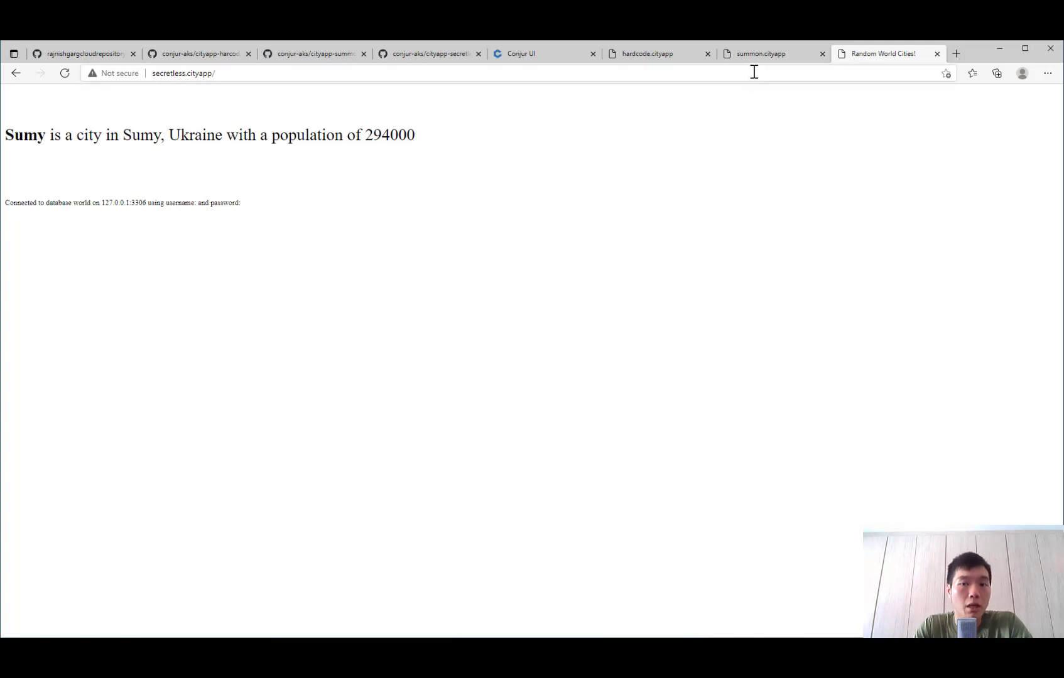
left_click(759, 53)
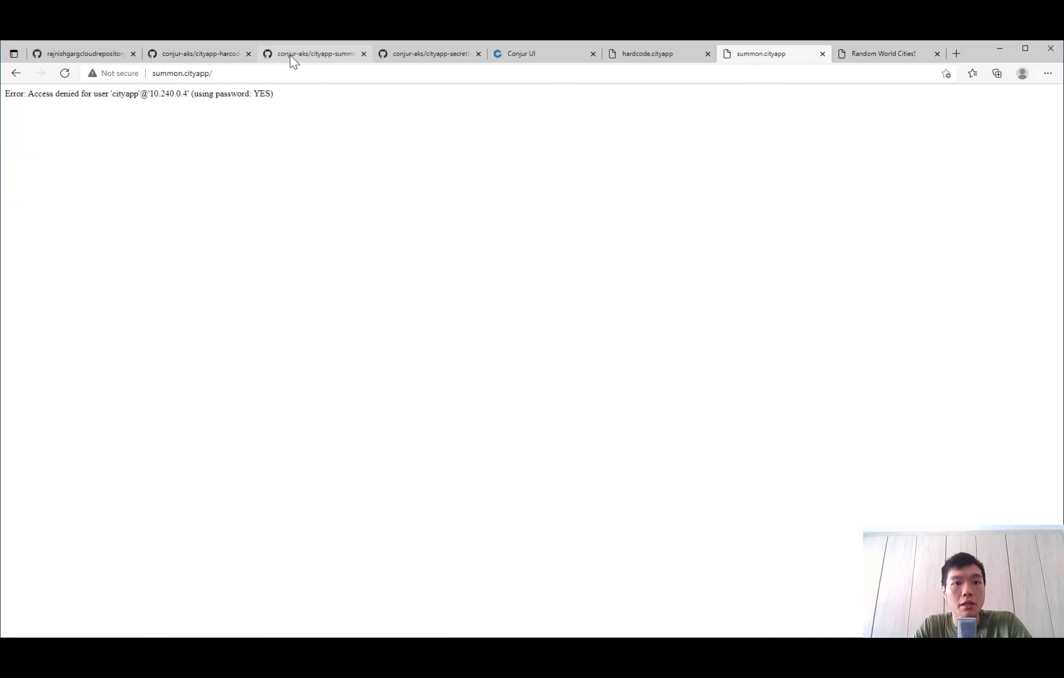
Scroll the cityapp-summon-init YAML from its env settings down to the authenticator initContainers.
left_click(314, 53)
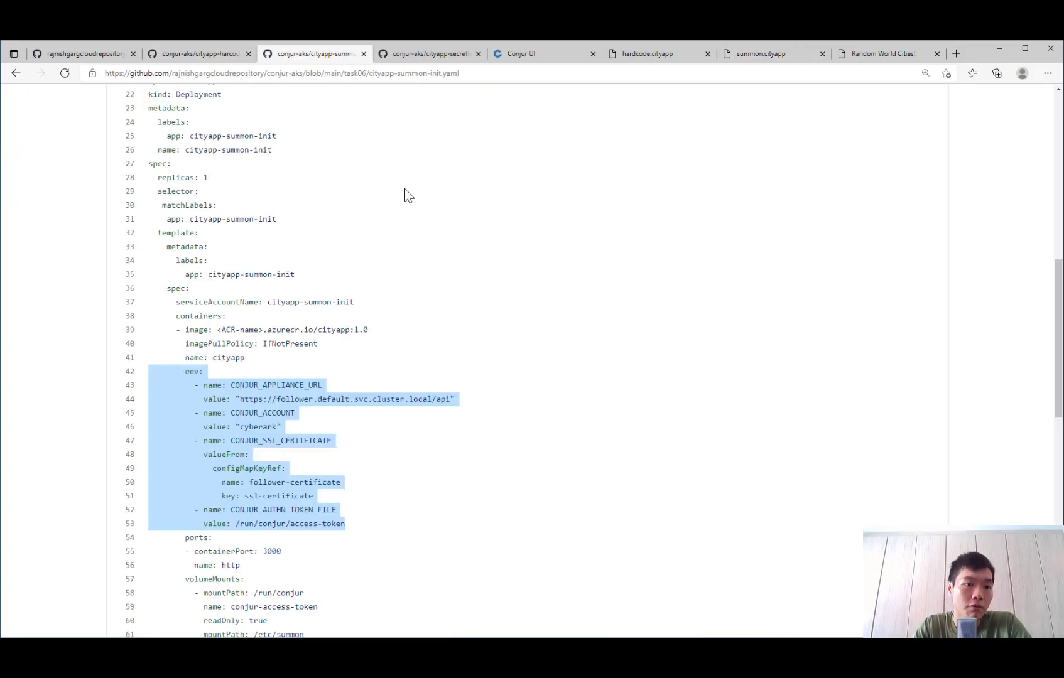
scroll("down", 3)
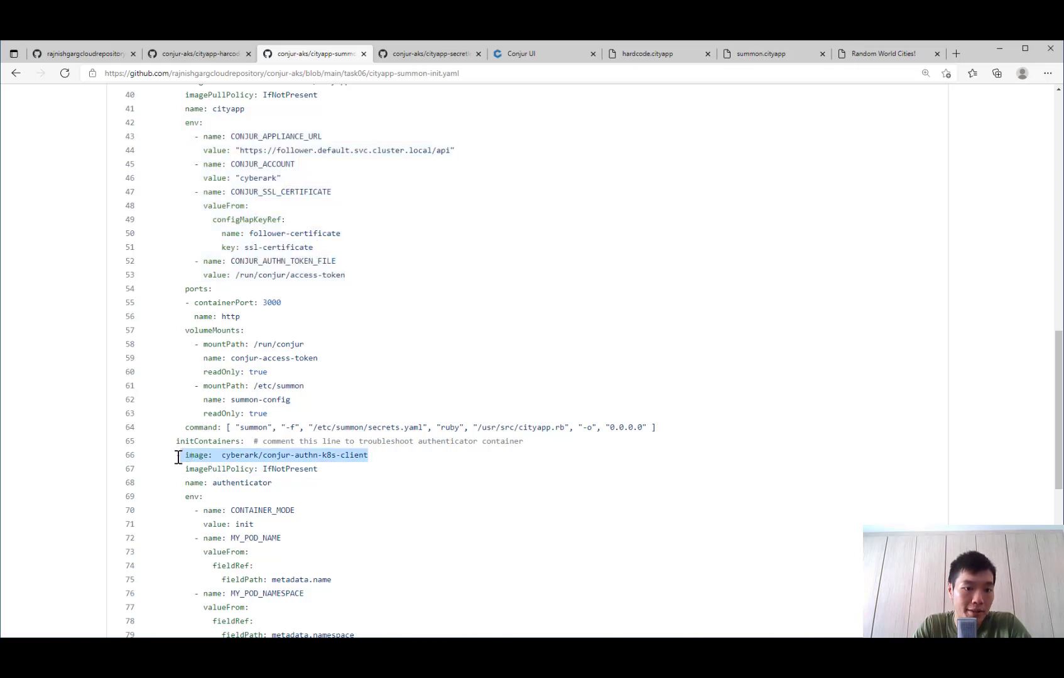
scroll("down", 3)
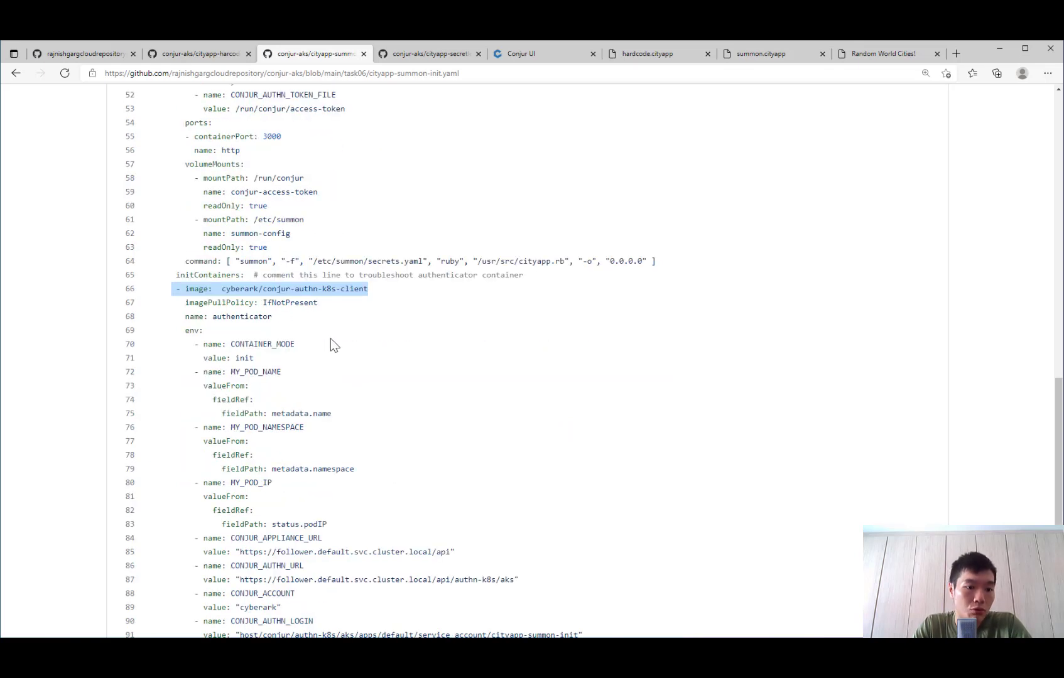
scroll("down", 3)
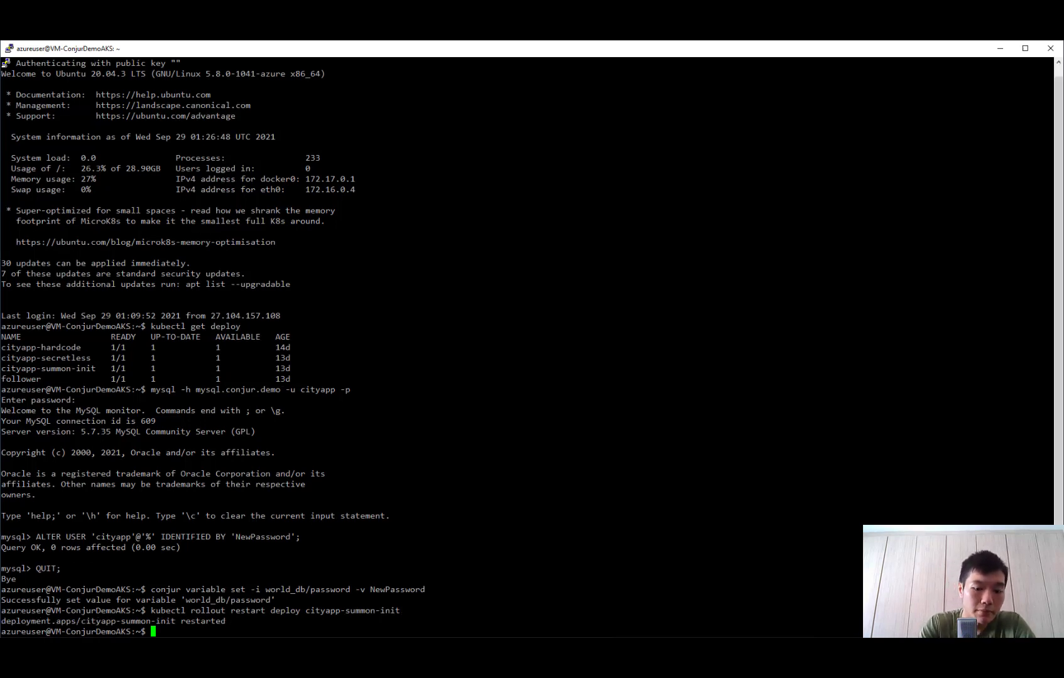
Enter kubectl get deploy to list deployments, confirming cityapp-summon-init is running 1/1.
type("kubectl get deploy")
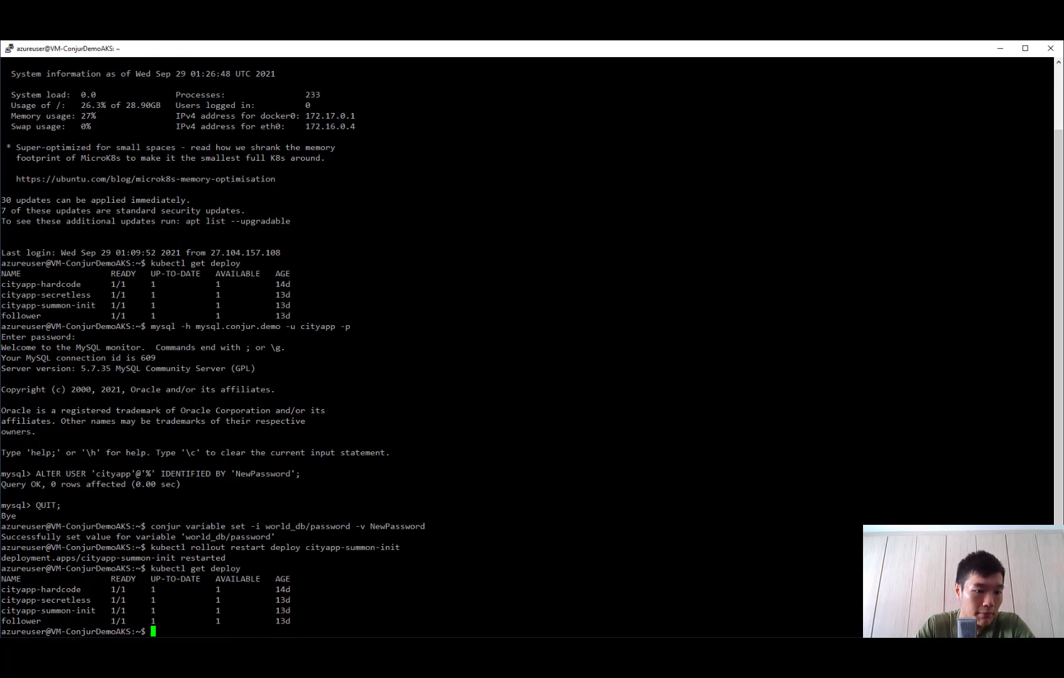
type("kubectl get d")
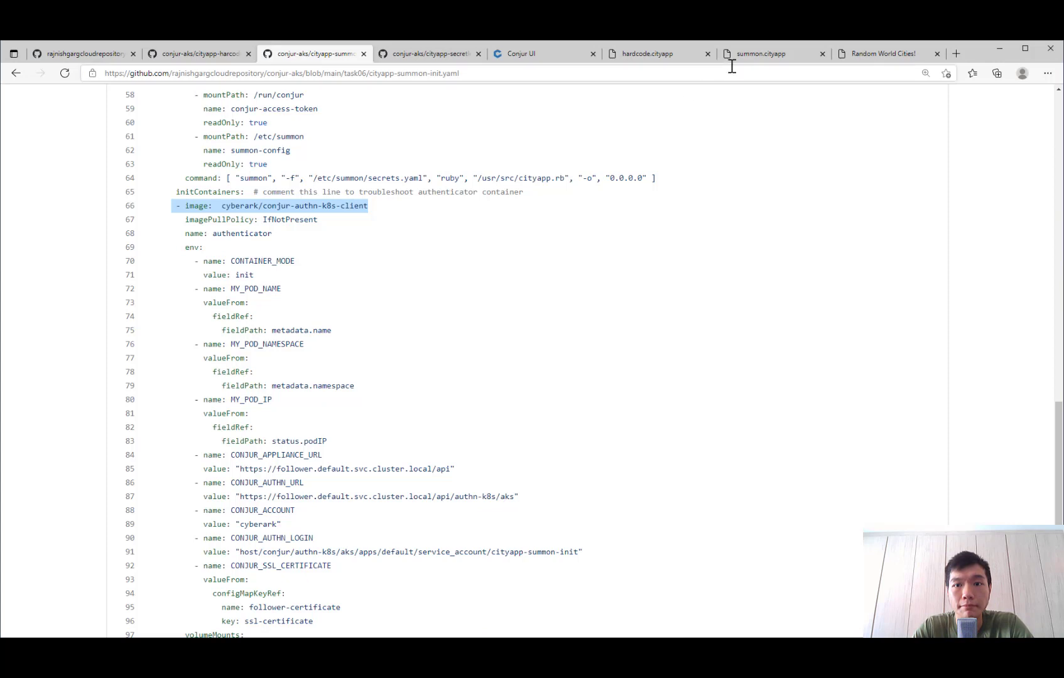
left_click(768, 54)
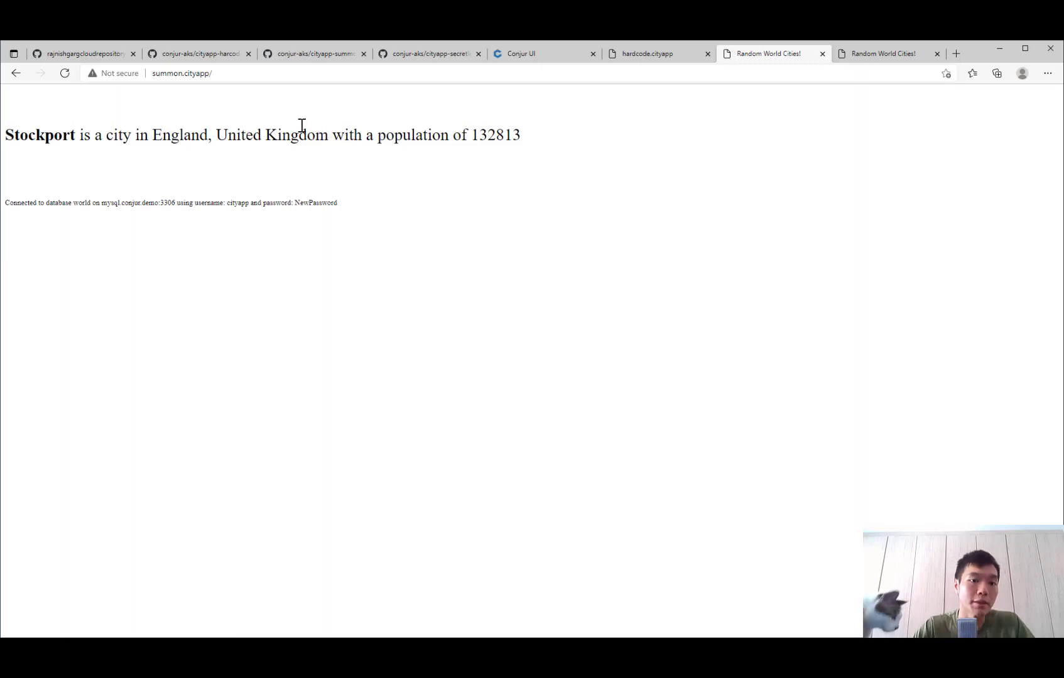
mouse_move(357, 219)
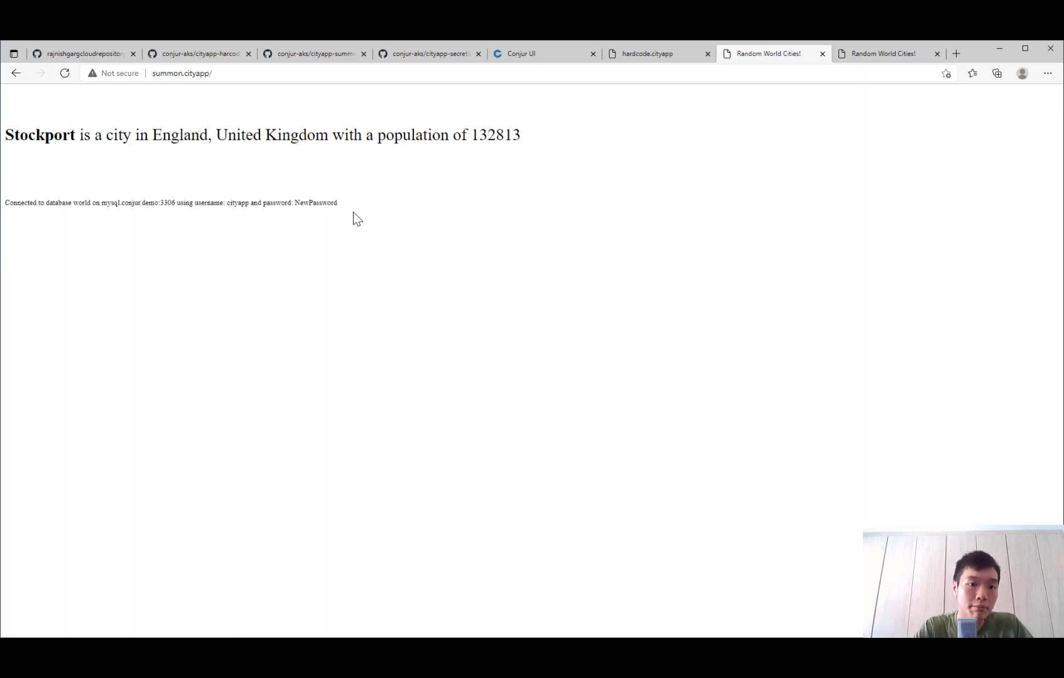
left_click_drag(194, 203, 337, 203)
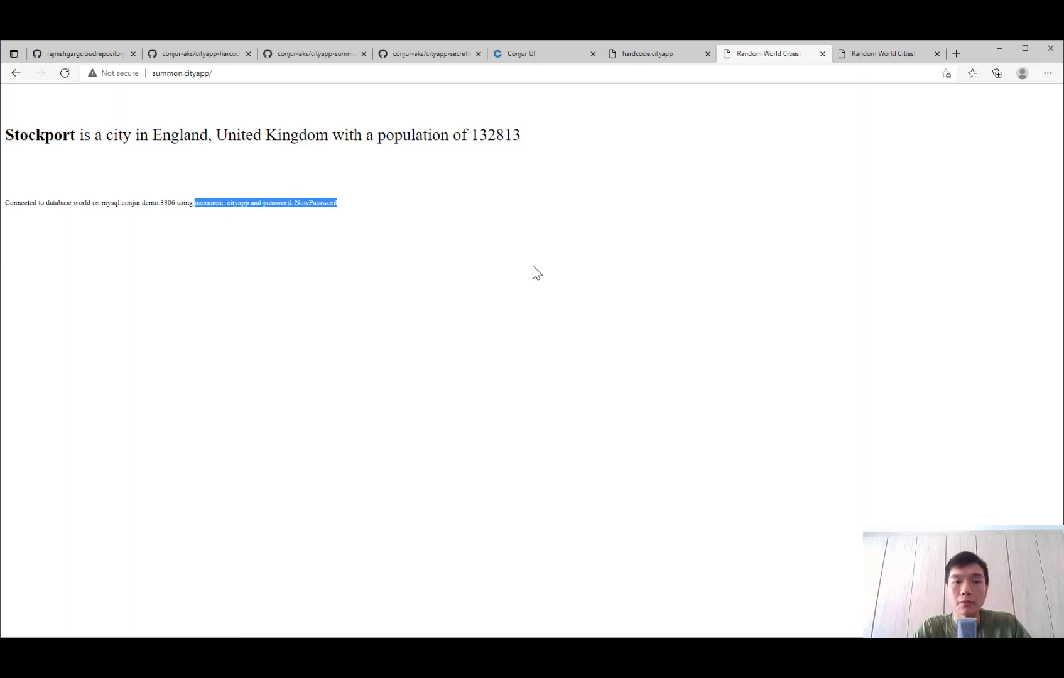